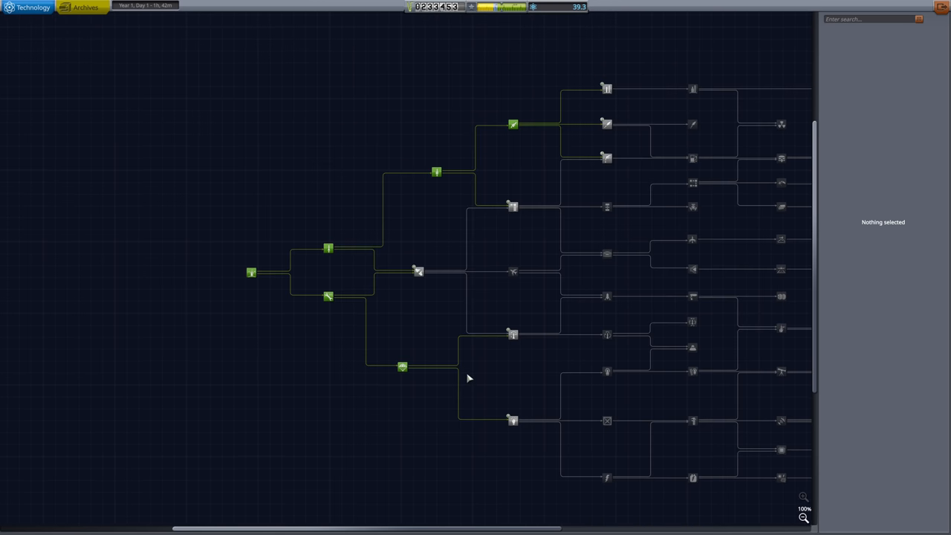
Select the Basic Science node to show its description, parts and research cost
{"action": "left_click", "coordinate": [457, 380]}
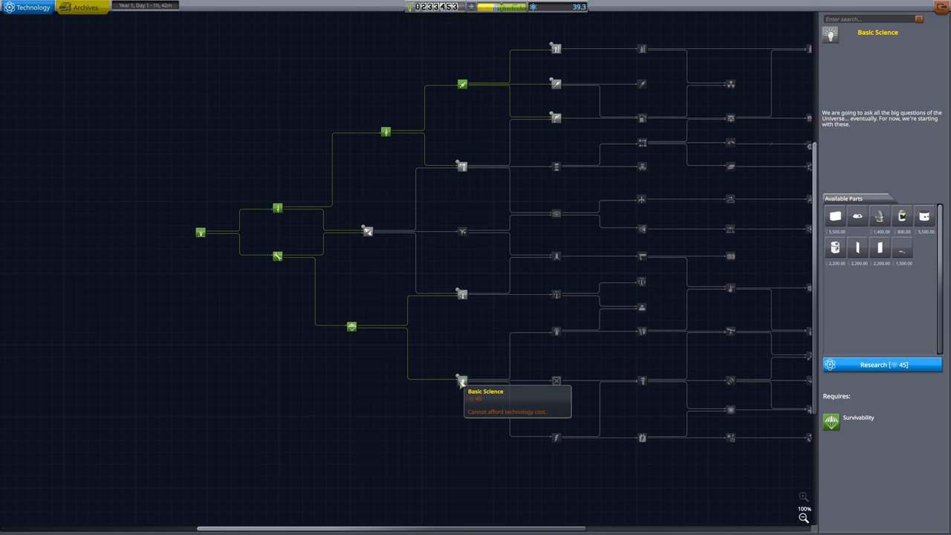
{"action": "mouse_move", "coordinate": [457, 405]}
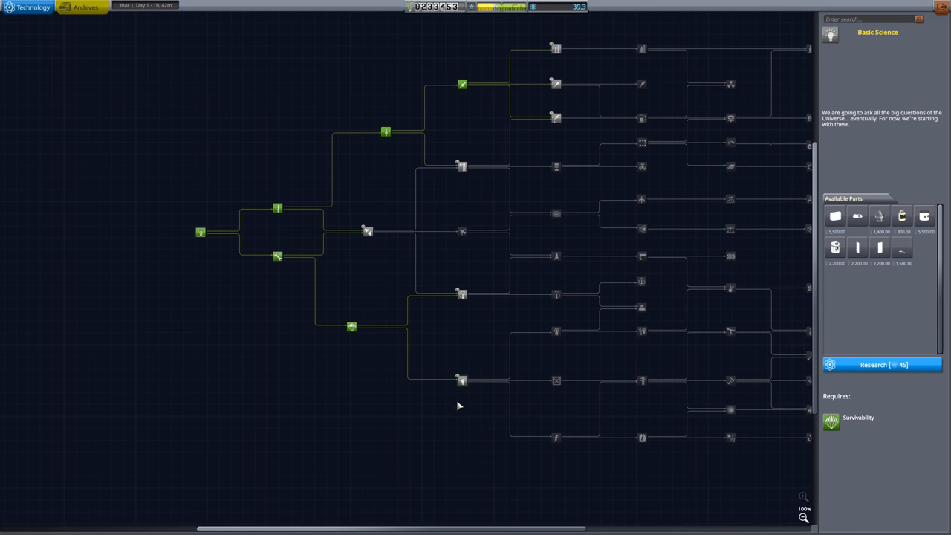
{"action": "mouse_move", "coordinate": [835, 246]}
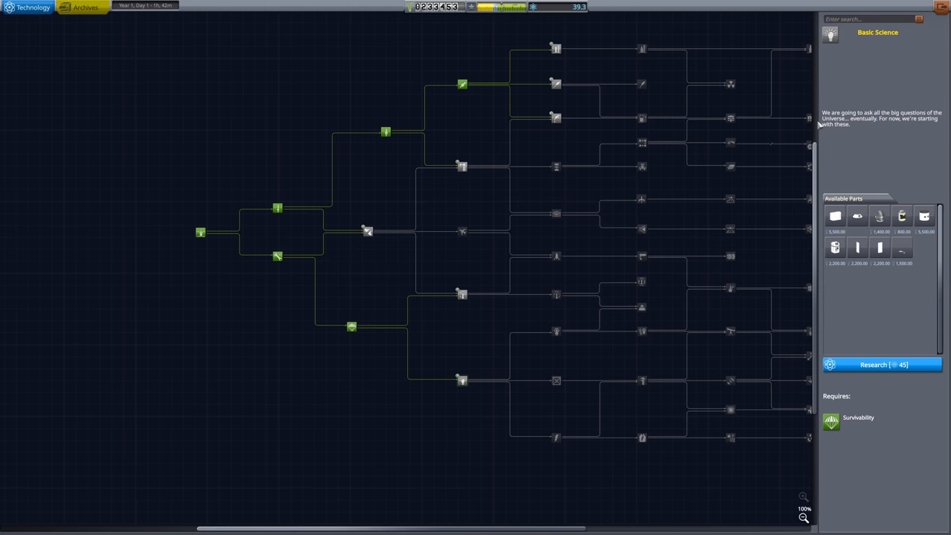
{"action": "mouse_move", "coordinate": [810, 111]}
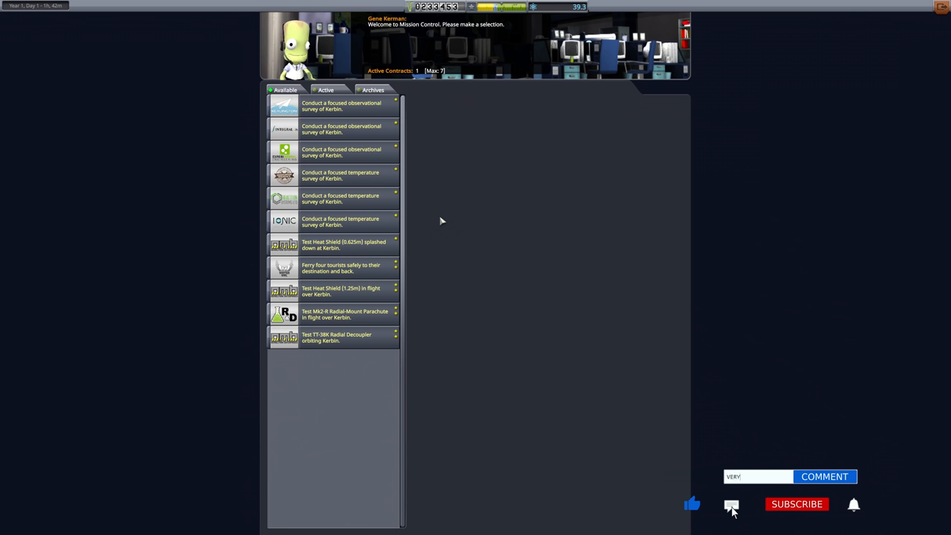
{"action": "type", "text": "ethical!"}
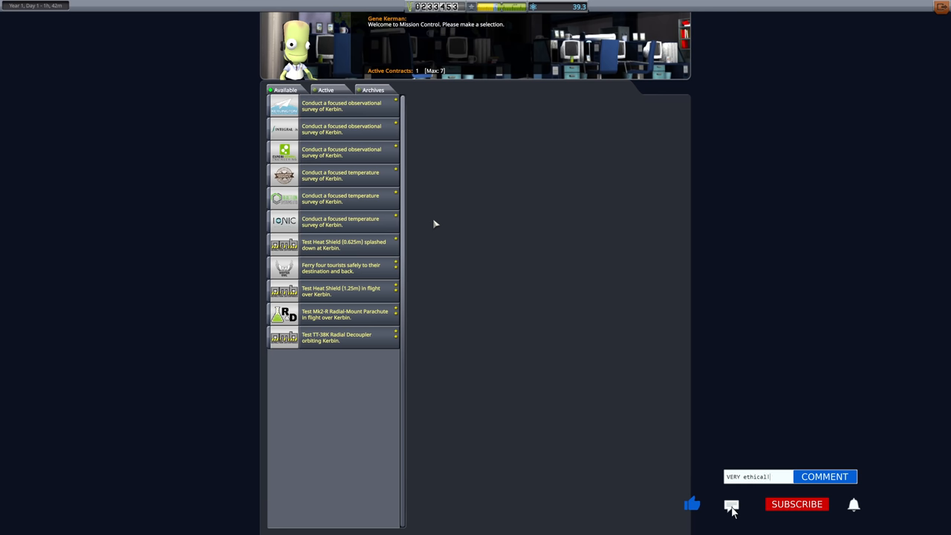
{"action": "mouse_move", "coordinate": [772, 56]}
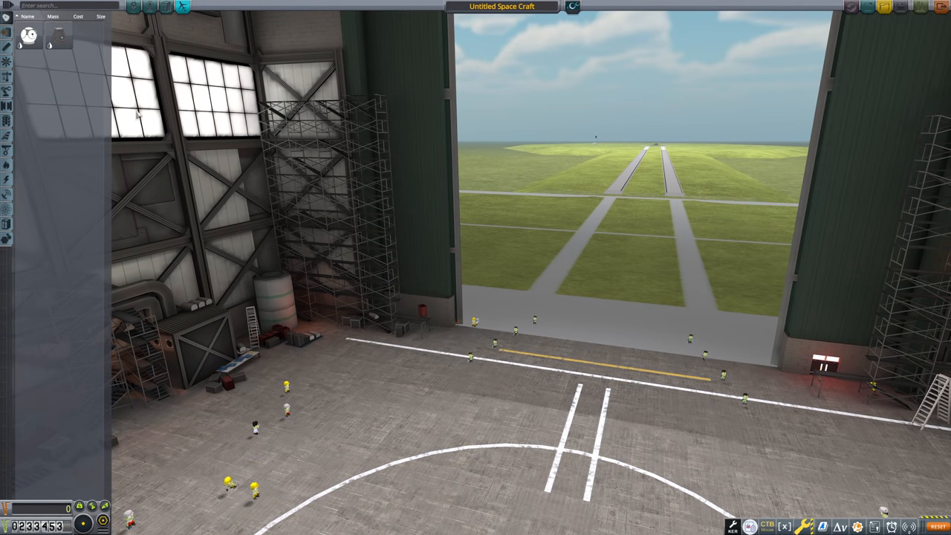
Enter the Vehicle Assembly Building with an empty untitled craft
{"action": "left_click", "coordinate": [5, 32]}
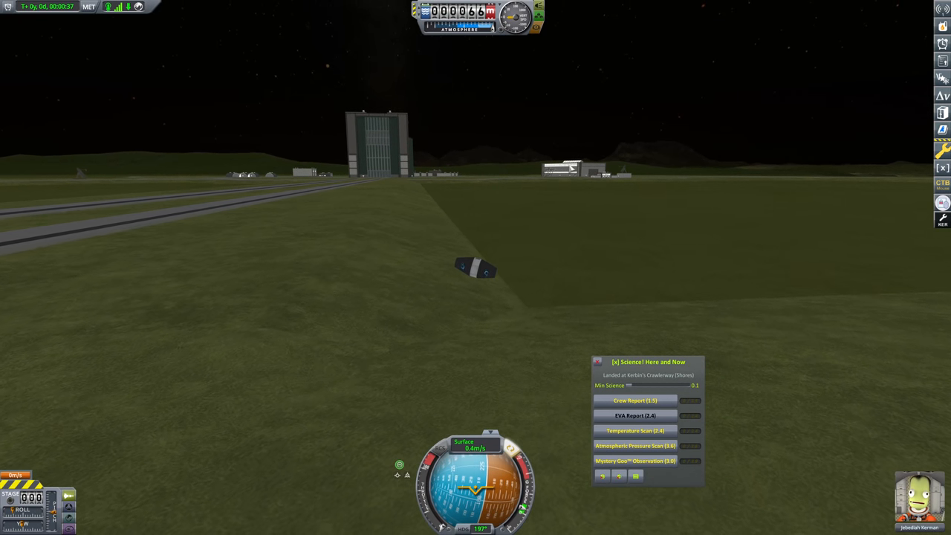
Collect the science from the landed pod and recover the vessel
{"action": "left_click", "coordinate": [636, 401]}
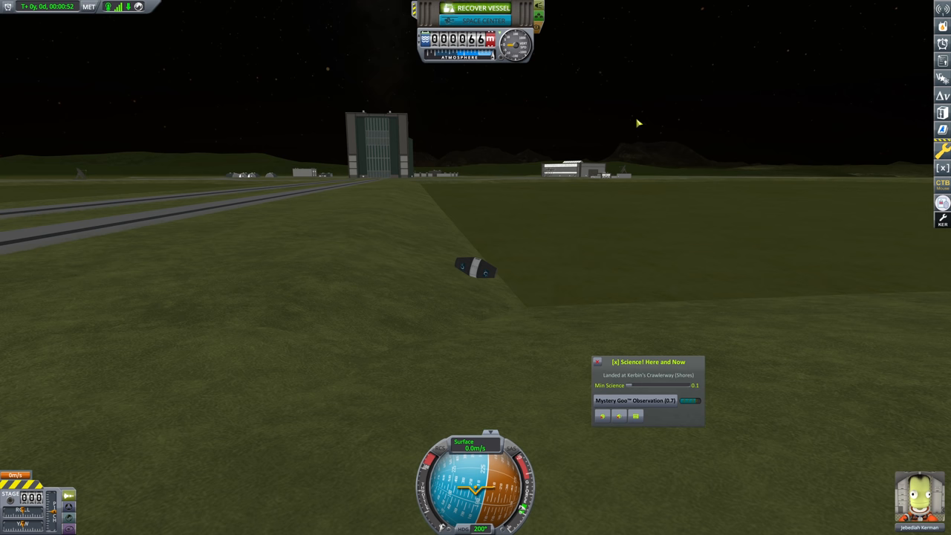
{"action": "left_click", "coordinate": [484, 7]}
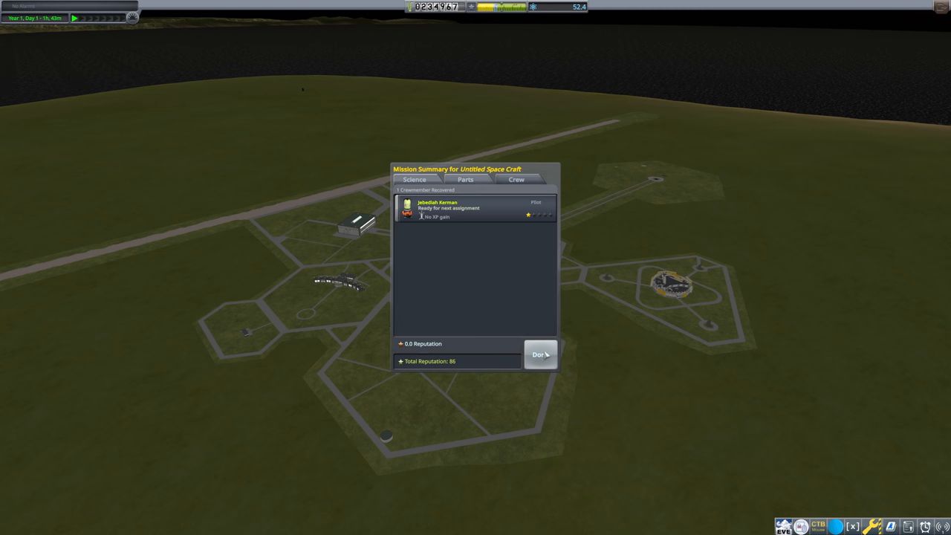
Dismiss the mission summary, leave the tech tree and enter the VAB
{"action": "left_click", "coordinate": [541, 354]}
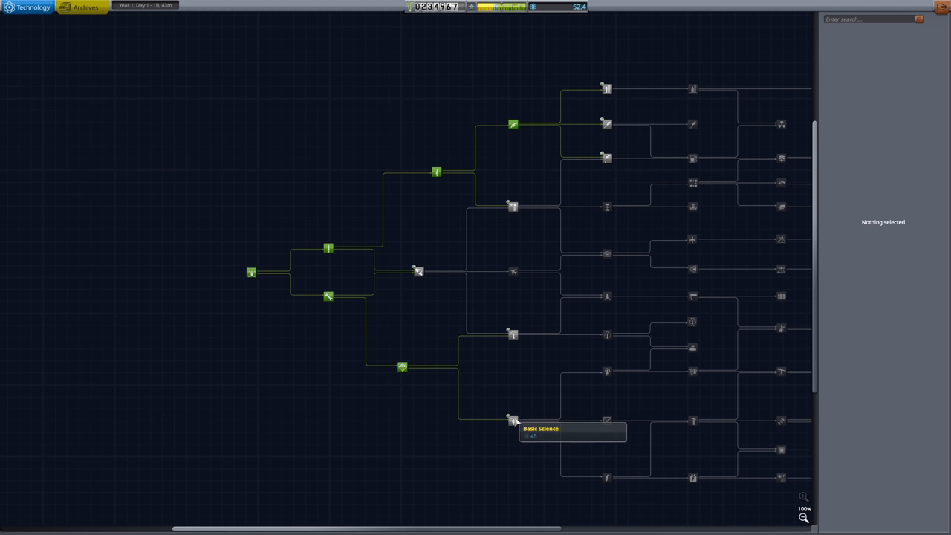
{"action": "left_click", "coordinate": [512, 422]}
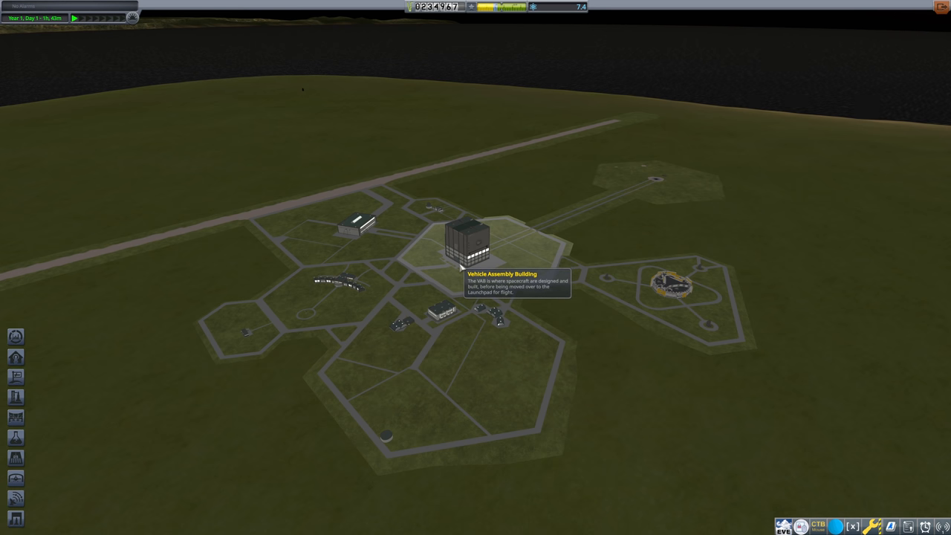
{"action": "left_click", "coordinate": [466, 241]}
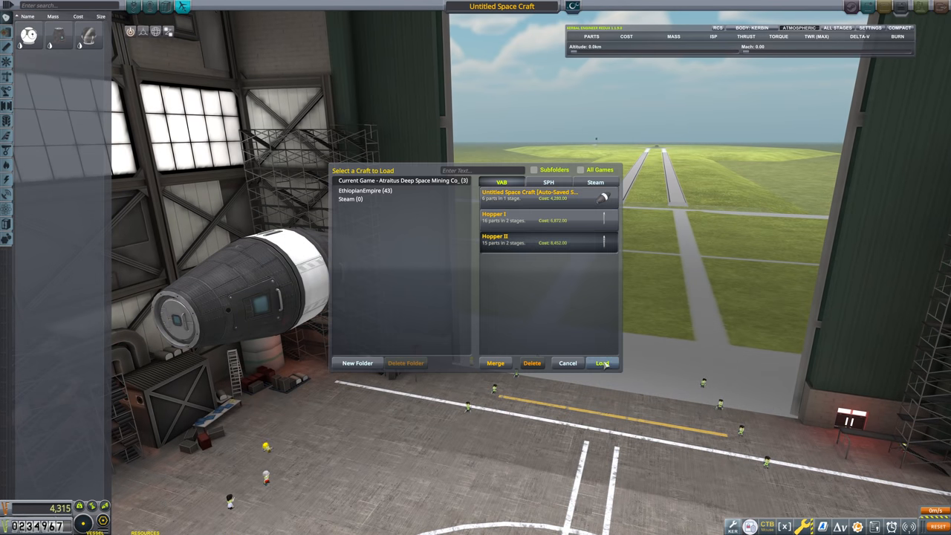
Load Hopper II and toggle its service bay doors to inspect the PresMat Barometer inside
{"action": "left_click", "coordinate": [603, 362]}
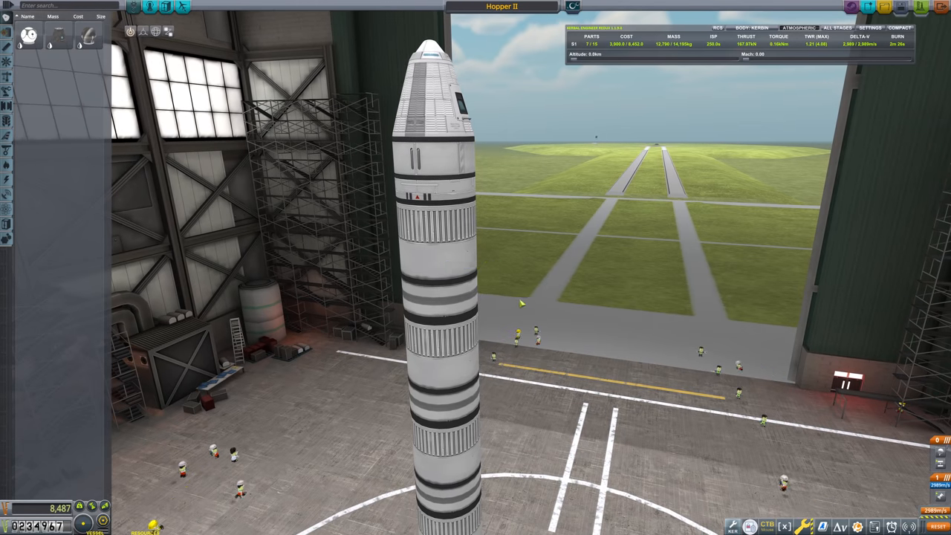
{"action": "mouse_move", "coordinate": [27, 36]}
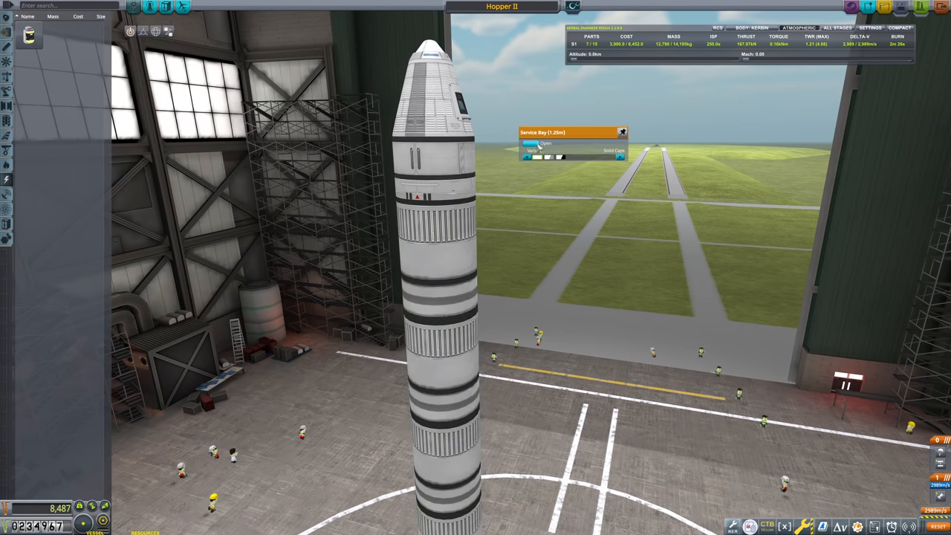
{"action": "left_click", "coordinate": [534, 142]}
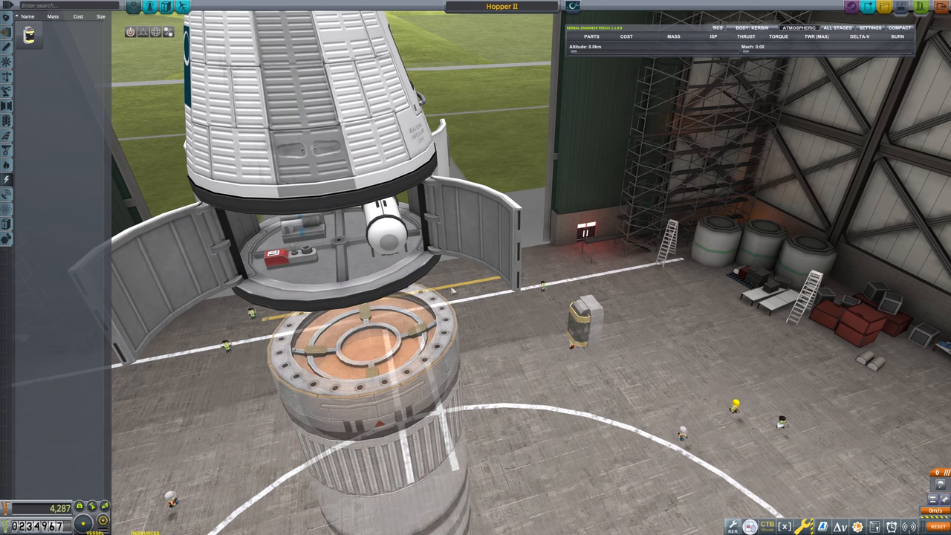
{"action": "mouse_move", "coordinate": [589, 319]}
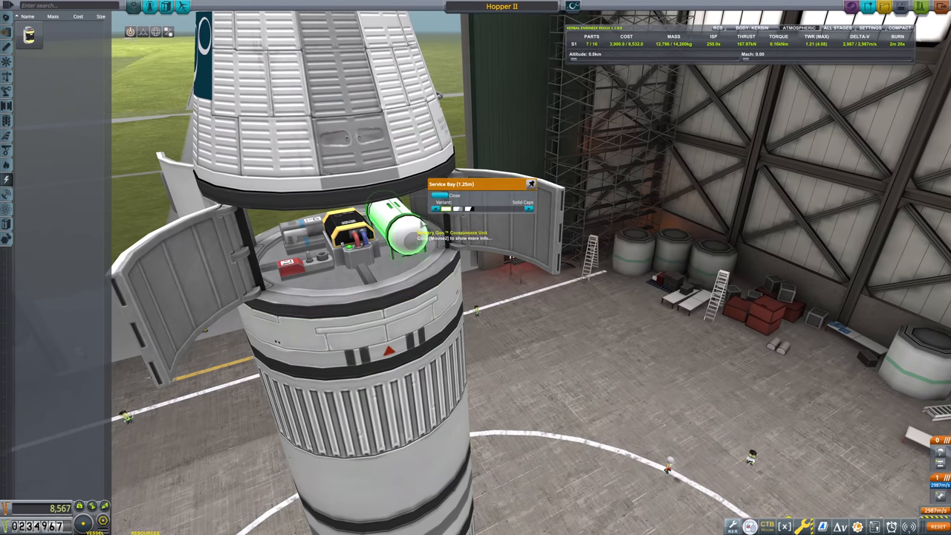
{"action": "left_click", "coordinate": [454, 196]}
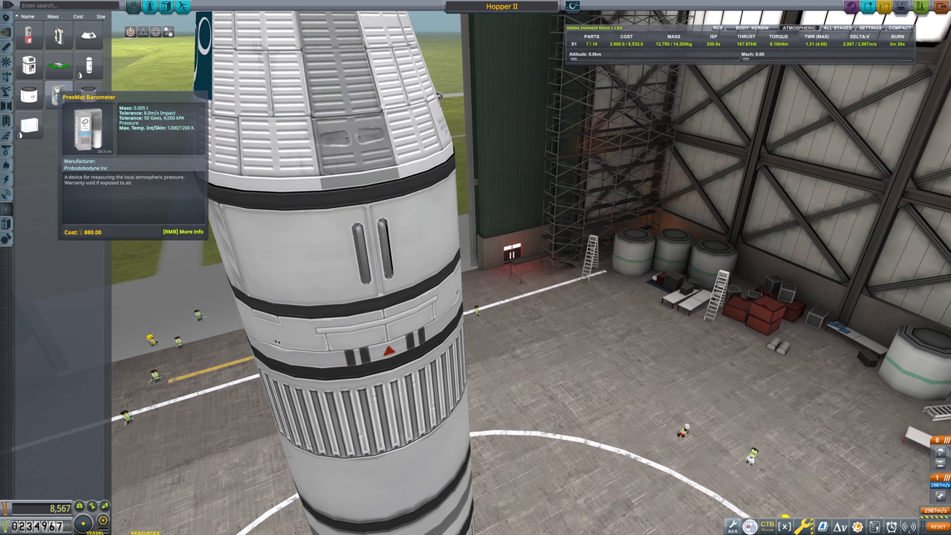
{"action": "left_click", "coordinate": [364, 230]}
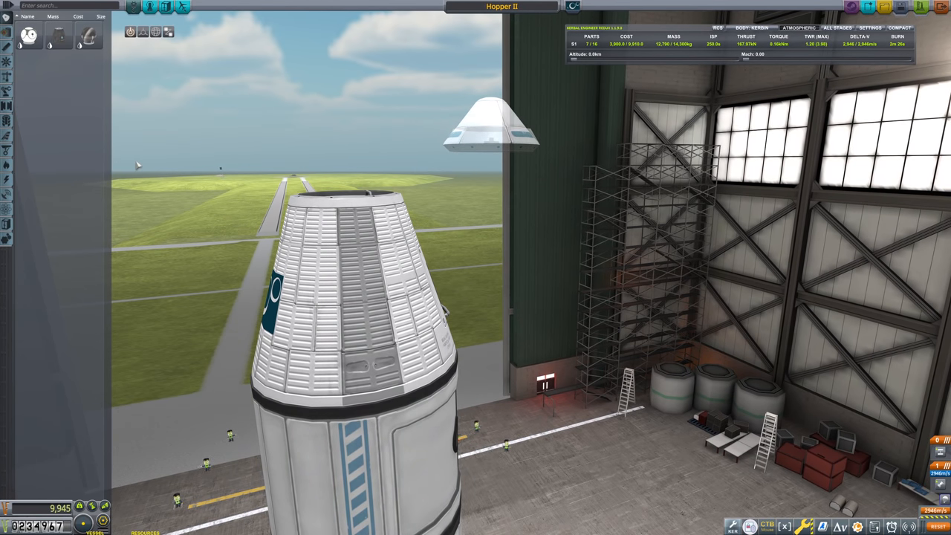
{"action": "mouse_move", "coordinate": [6, 196]}
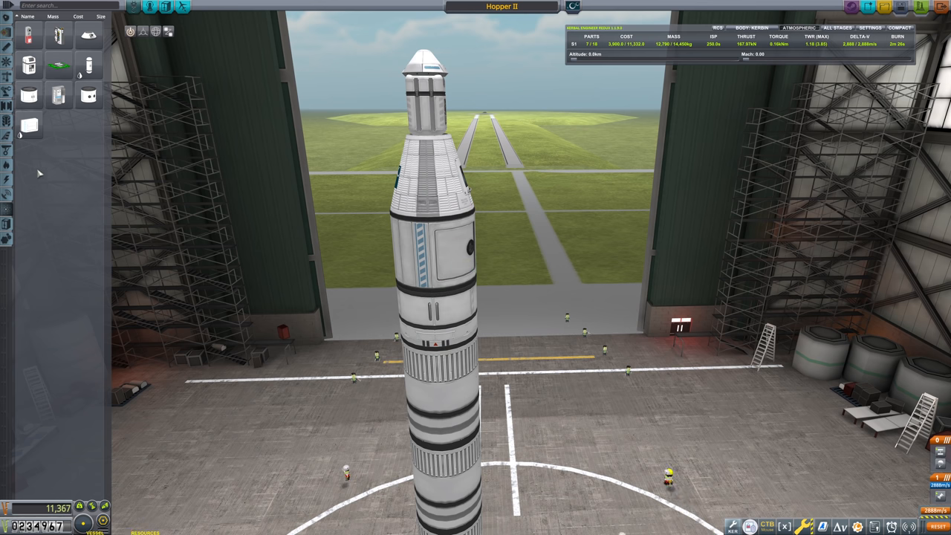
{"action": "mouse_move", "coordinate": [89, 36]}
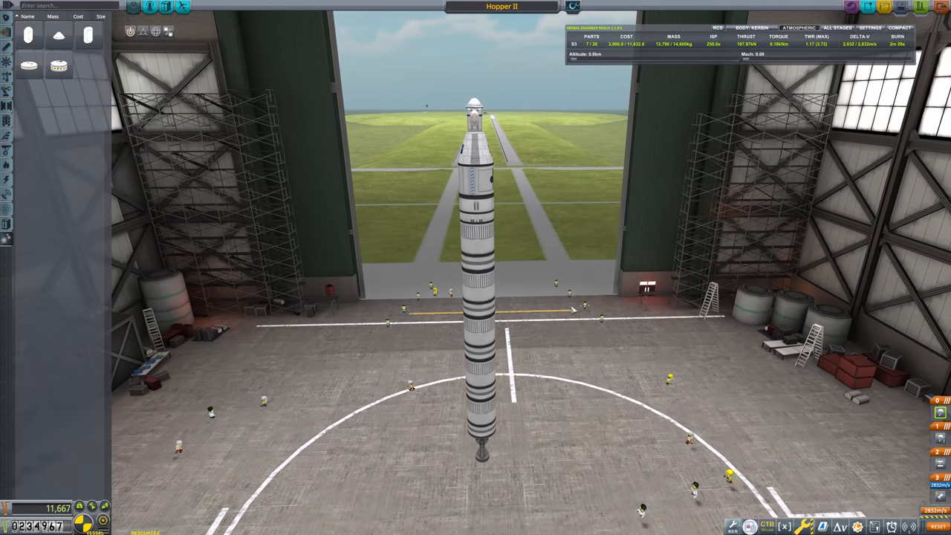
{"action": "mouse_move", "coordinate": [776, 71]}
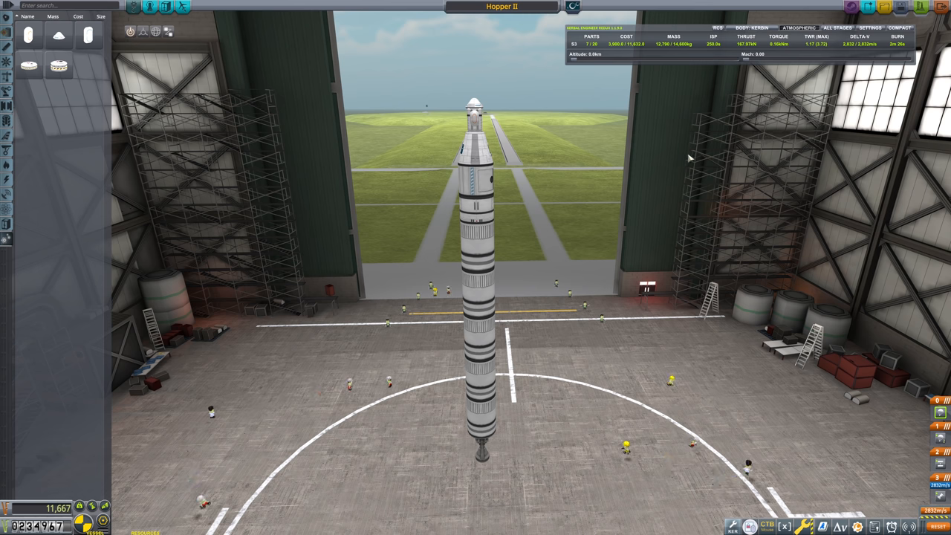
{"action": "mouse_move", "coordinate": [674, 167]}
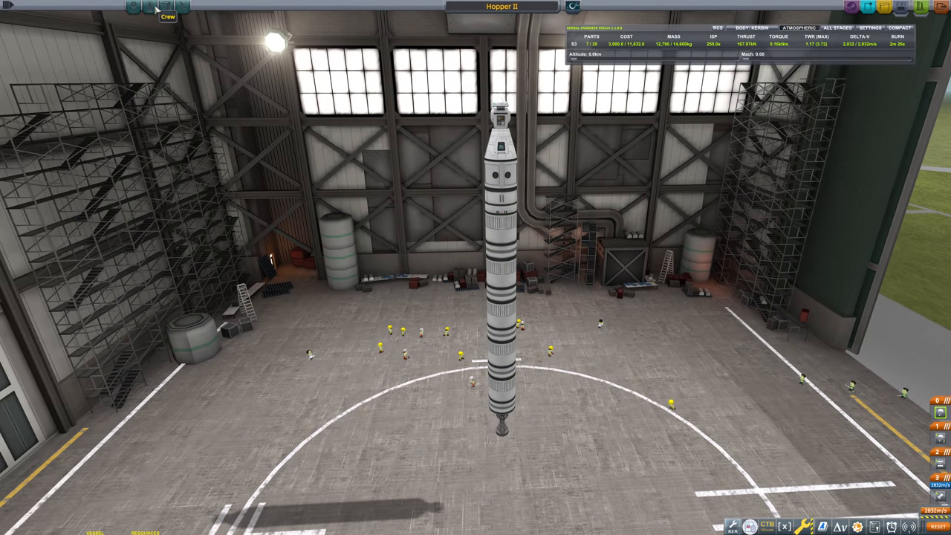
Show Hopper II's crew roster with Jebediah Kerman in the command pod
{"action": "left_click", "coordinate": [166, 16]}
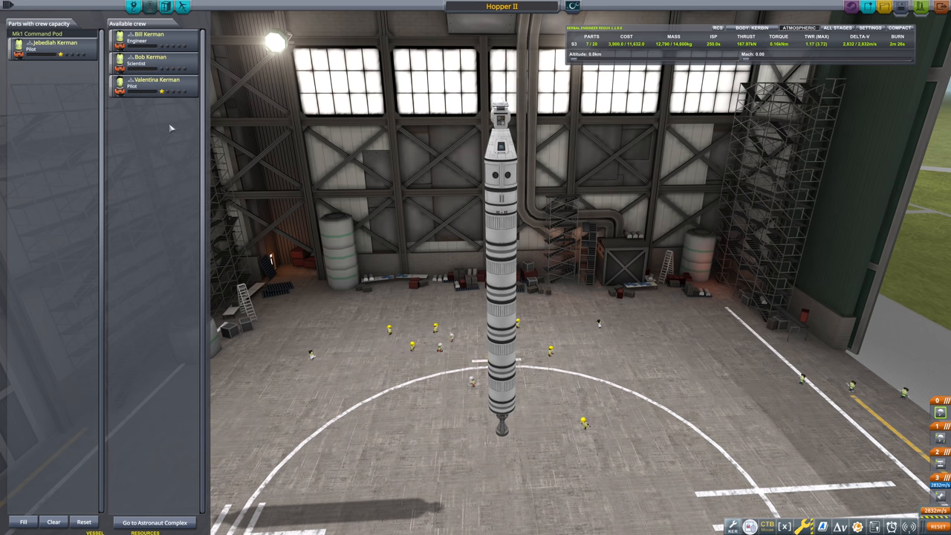
{"action": "mouse_move", "coordinate": [272, 148]}
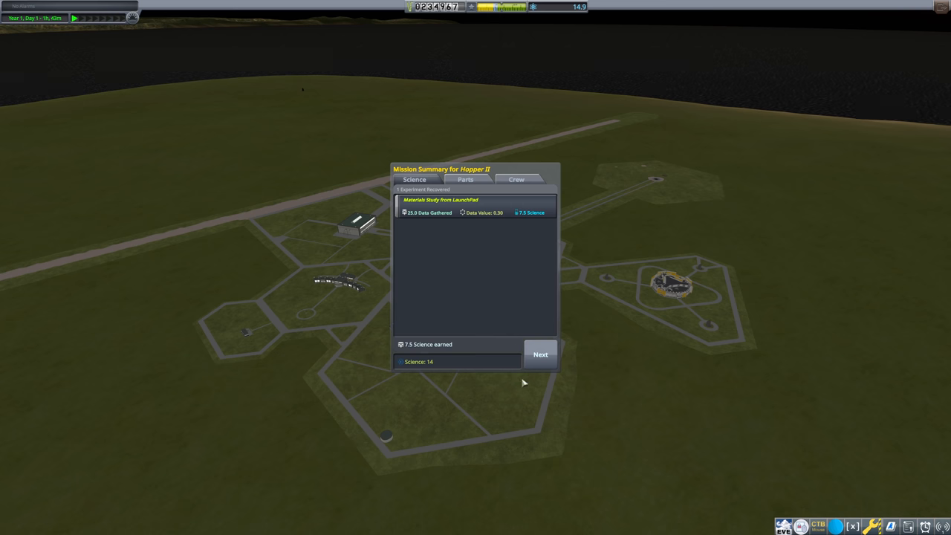
Review the recovered crew member and return to the VAB with Hopper II
{"action": "left_click", "coordinate": [541, 353]}
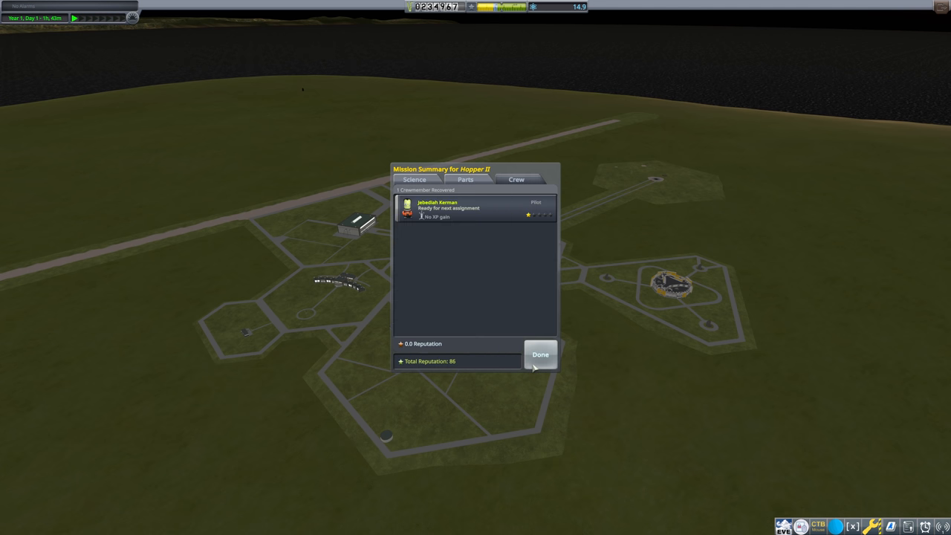
{"action": "left_click", "coordinate": [541, 353]}
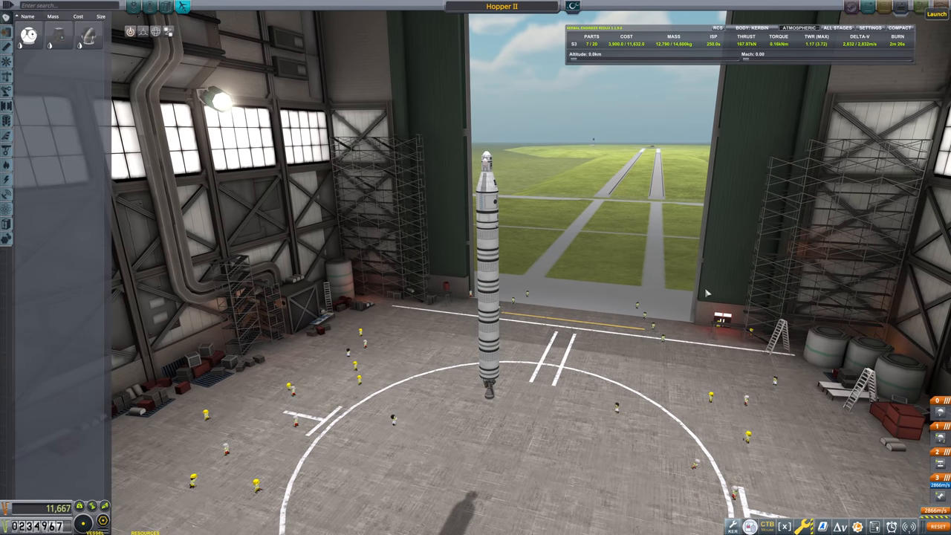
Roll Hopper II to the launchpad, view the Materials Study results and keep the data
{"action": "left_click", "coordinate": [936, 14]}
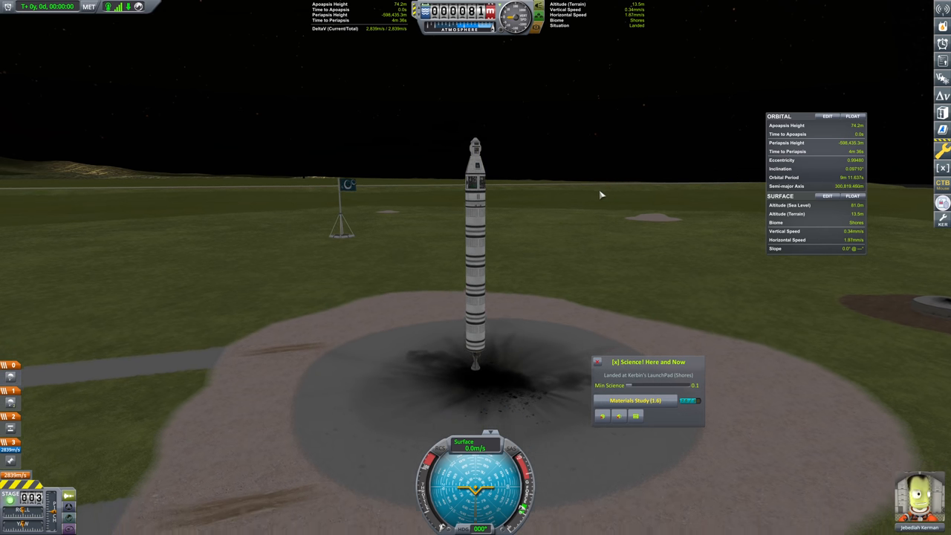
{"action": "left_click", "coordinate": [636, 400]}
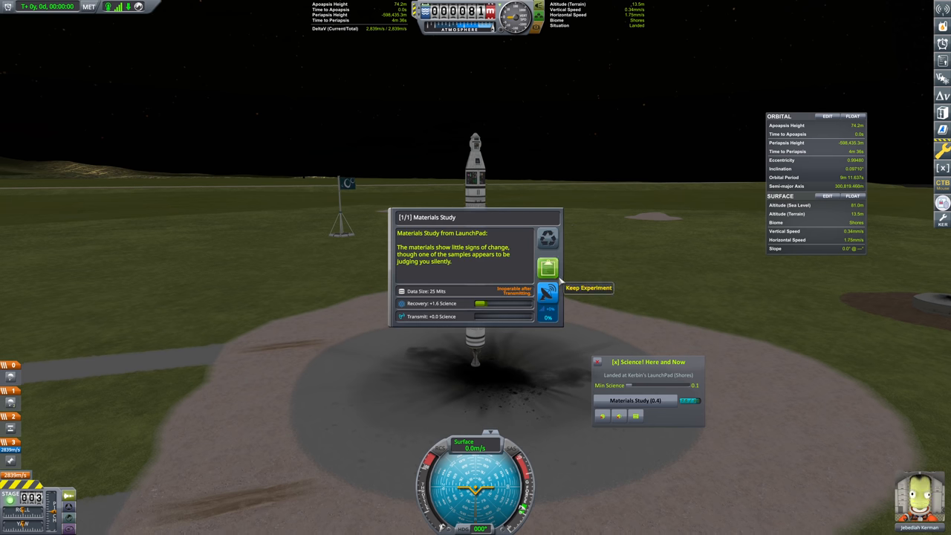
{"action": "left_click", "coordinate": [589, 288]}
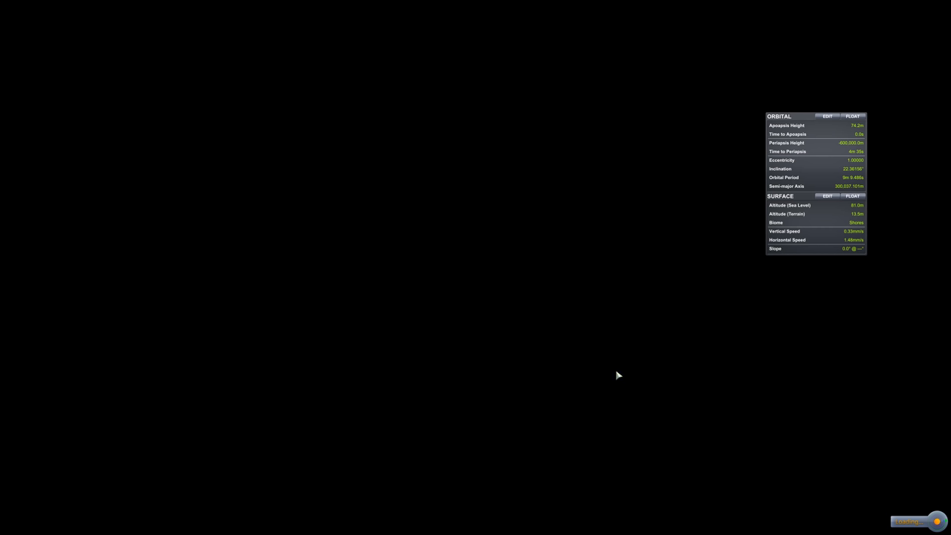
{"action": "mouse_move", "coordinate": [615, 371]}
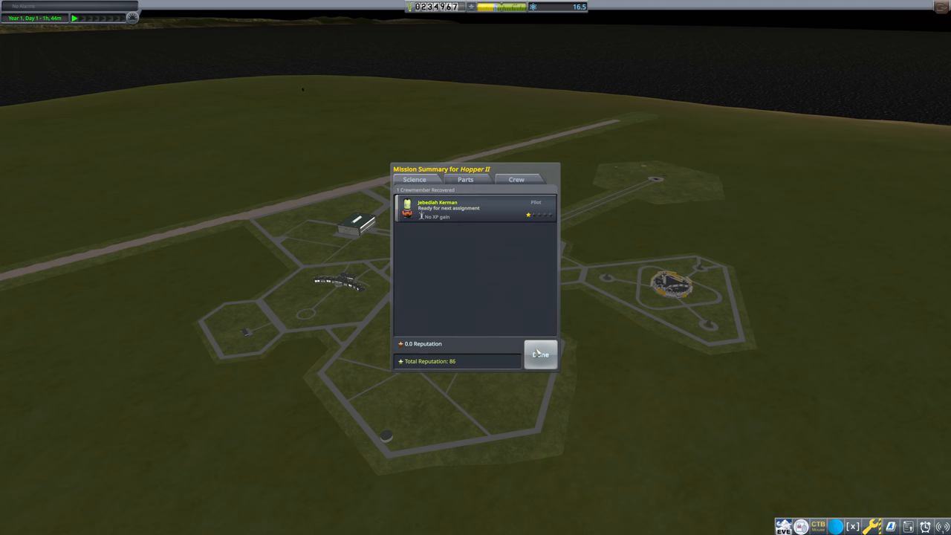
Dismiss the summary and gather the Materials Study from the pad again
{"action": "left_click", "coordinate": [541, 354]}
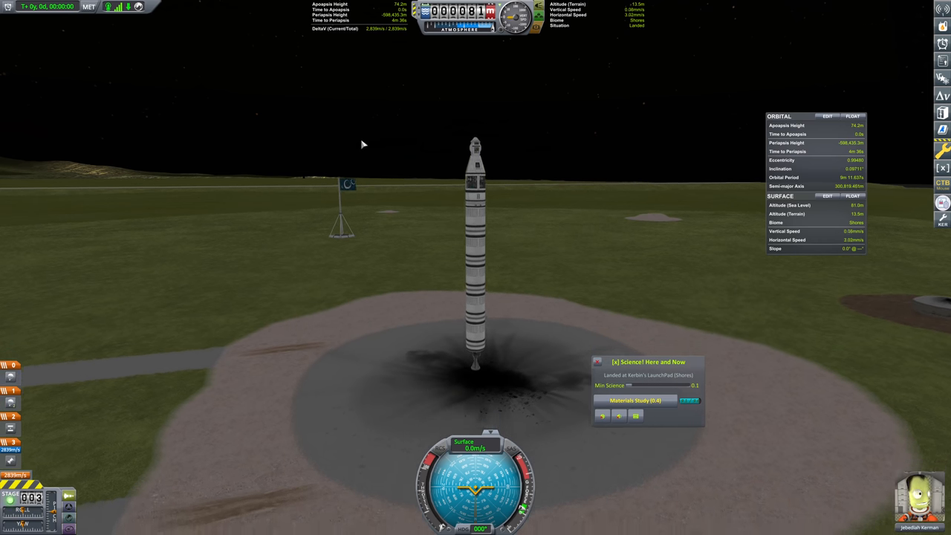
{"action": "left_click", "coordinate": [635, 400]}
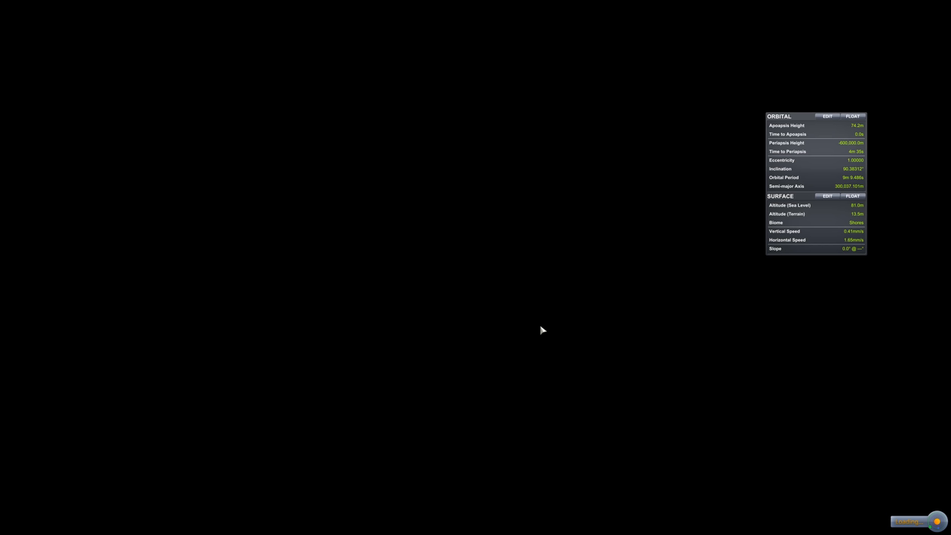
{"action": "mouse_move", "coordinate": [539, 321]}
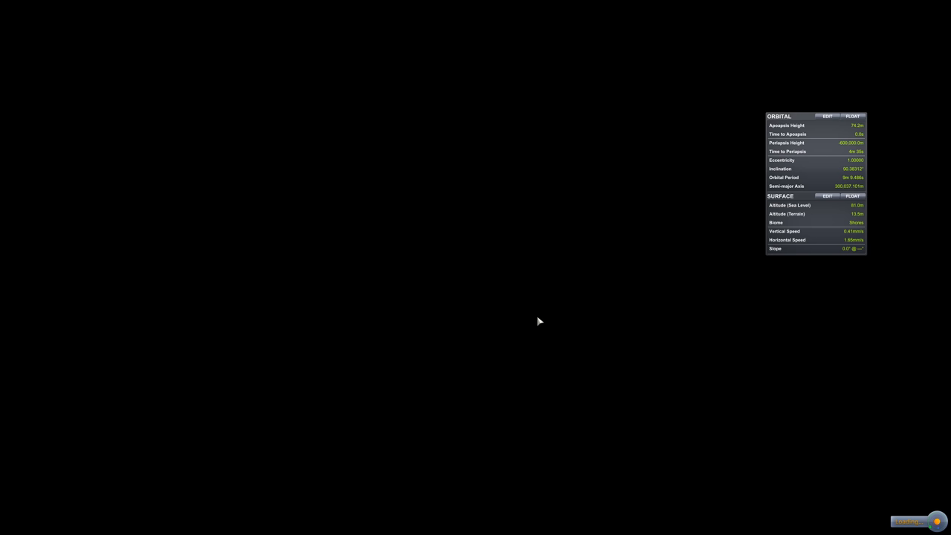
{"action": "mouse_move", "coordinate": [532, 327]}
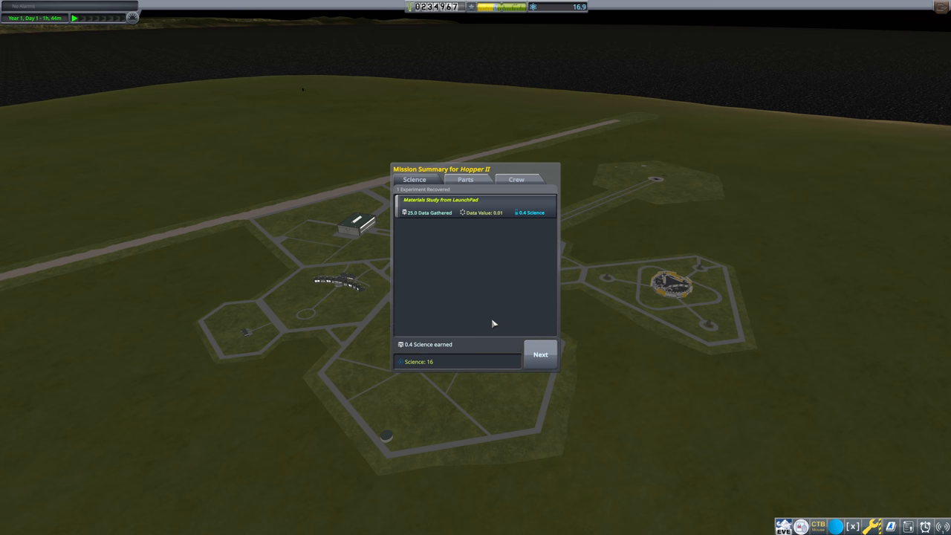
Dismiss the summary, run the flying Materials Study and continue past the 17.5-science recovery
{"action": "left_click", "coordinate": [540, 353]}
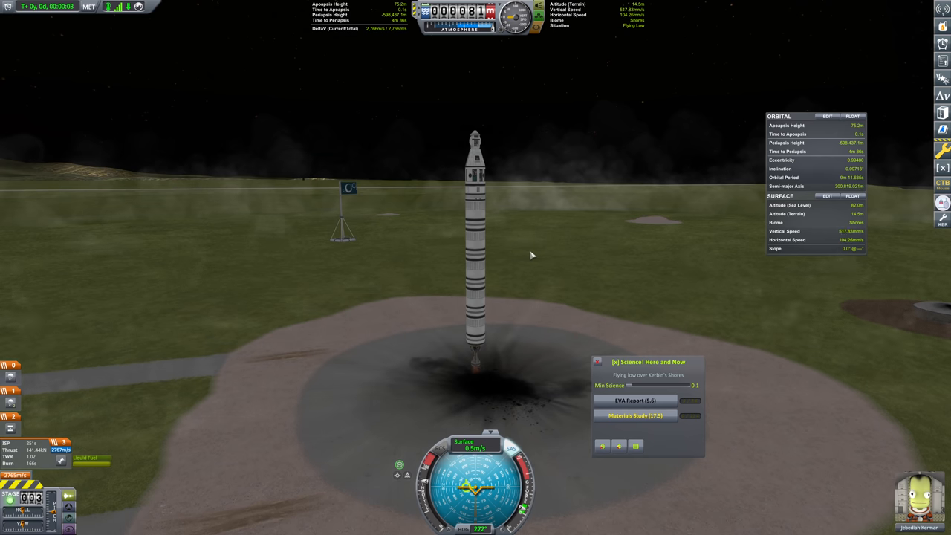
{"action": "left_click", "coordinate": [636, 416]}
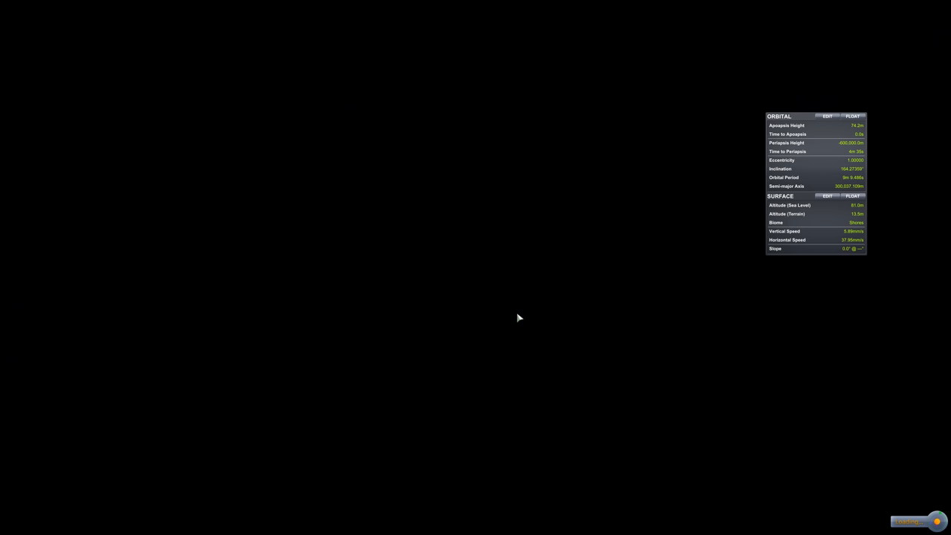
{"action": "mouse_move", "coordinate": [512, 324]}
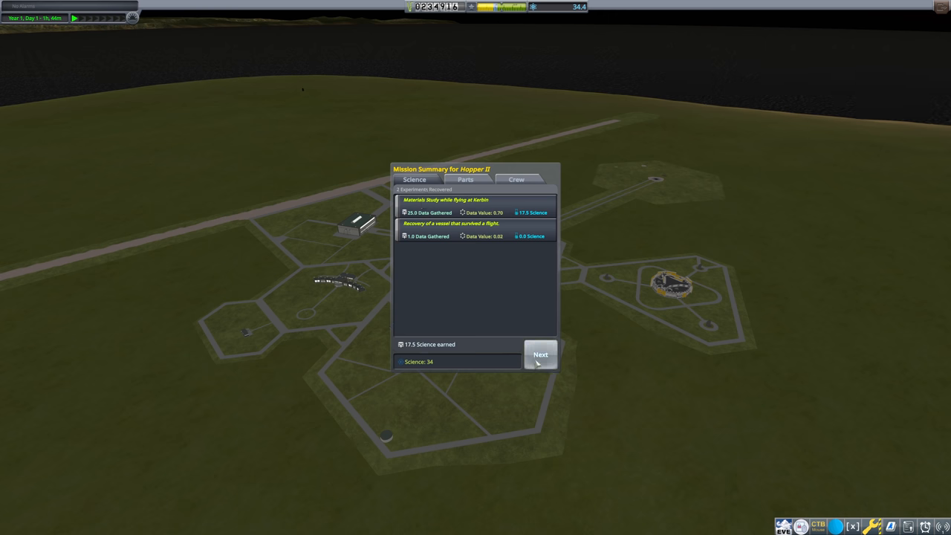
{"action": "left_click", "coordinate": [540, 353]}
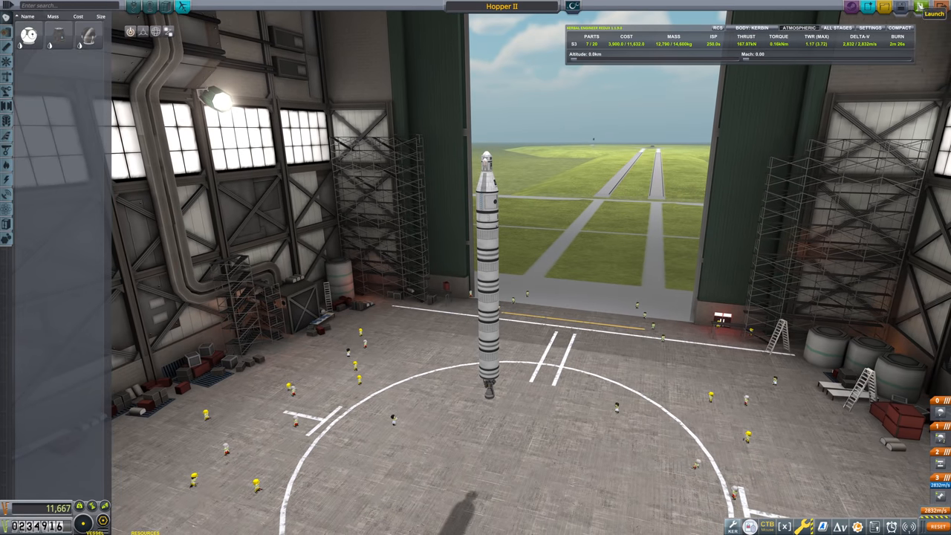
Send Hopper II from the VAB out to the launch pad
{"action": "left_click", "coordinate": [933, 13]}
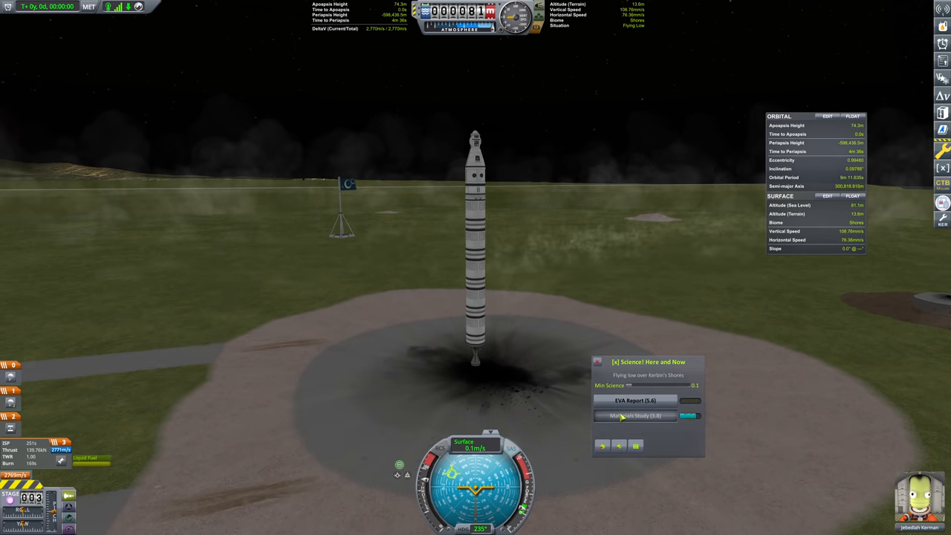
Recover Hopper II on the pad and page through the recovery results
{"action": "left_click", "coordinate": [636, 416]}
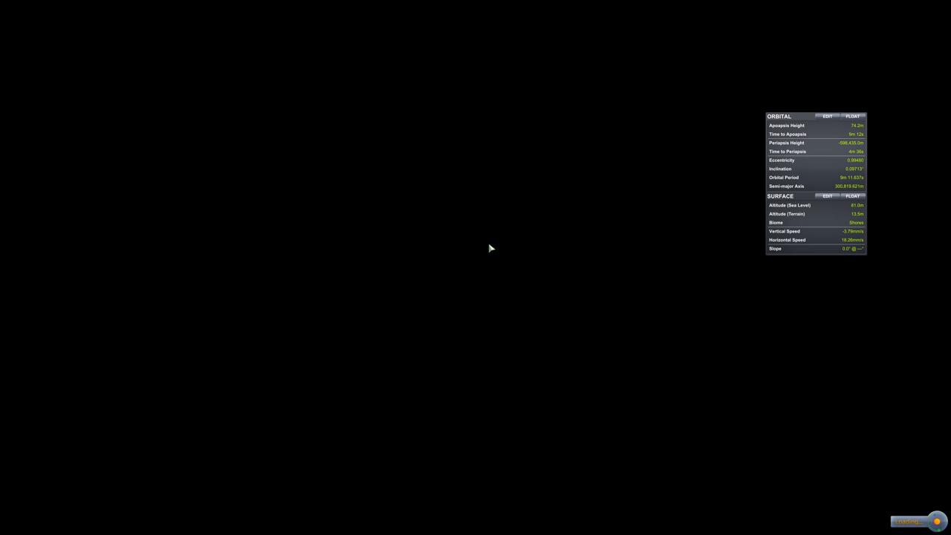
{"action": "mouse_move", "coordinate": [479, 264]}
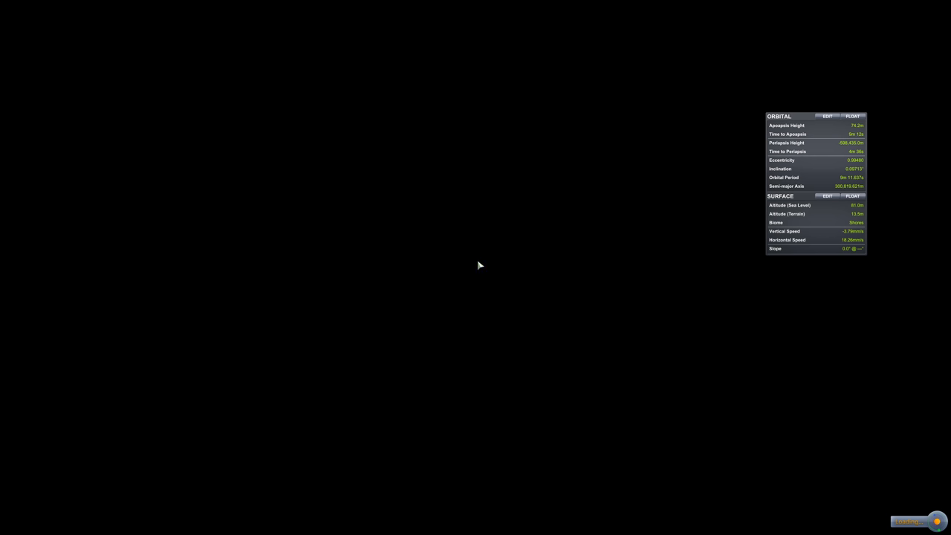
{"action": "mouse_move", "coordinate": [508, 270]}
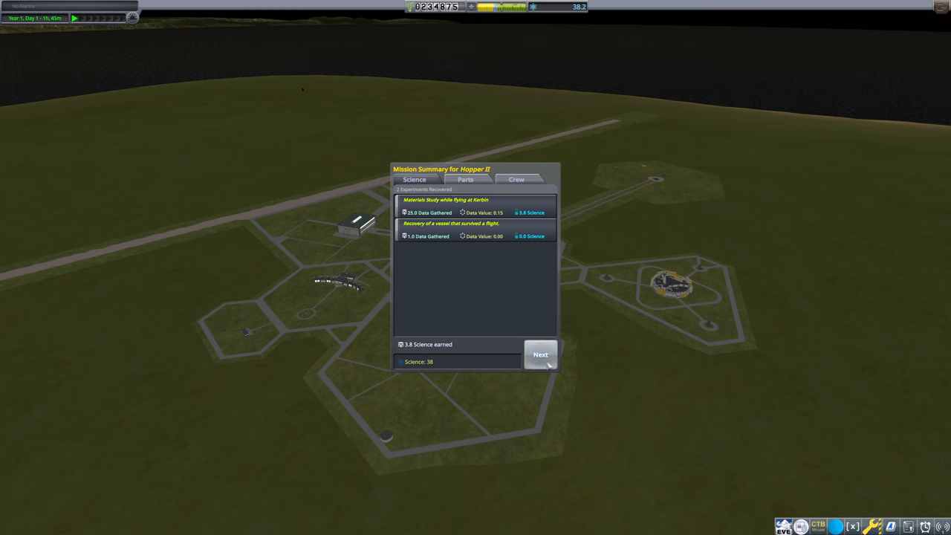
{"action": "left_click", "coordinate": [541, 354]}
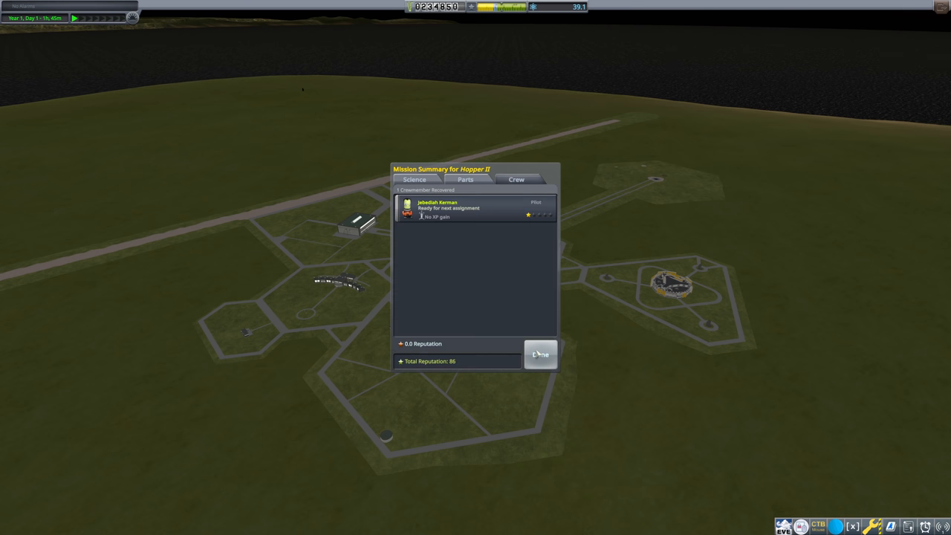
Close the mission summary and move on to the R&D tech tree
{"action": "left_click", "coordinate": [540, 354]}
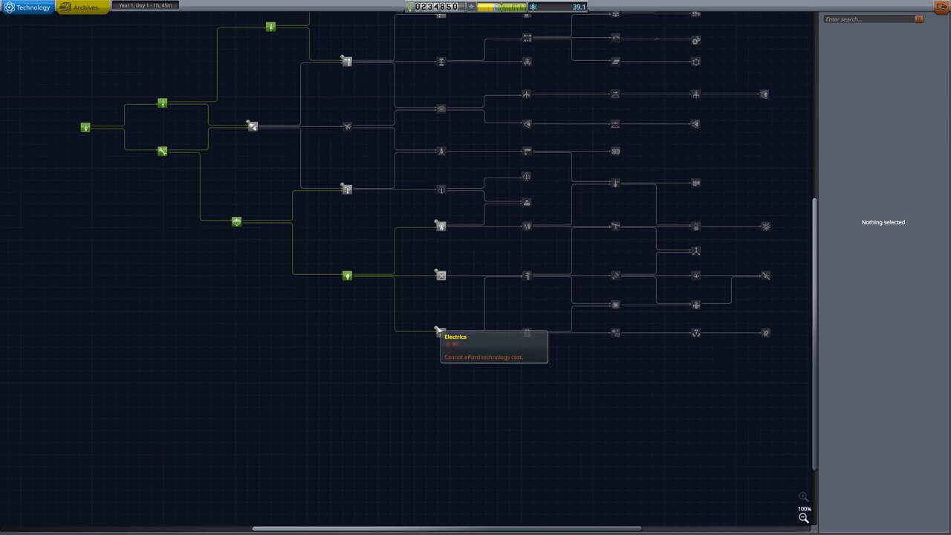
Select the Electronics tech node to see its parts and prerequisites
{"action": "left_click", "coordinate": [440, 275]}
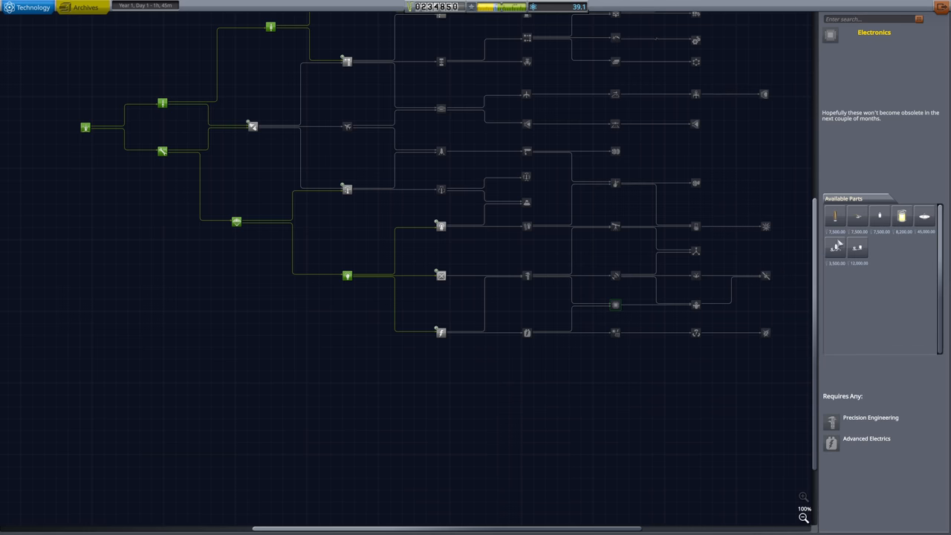
{"action": "mouse_move", "coordinate": [835, 246]}
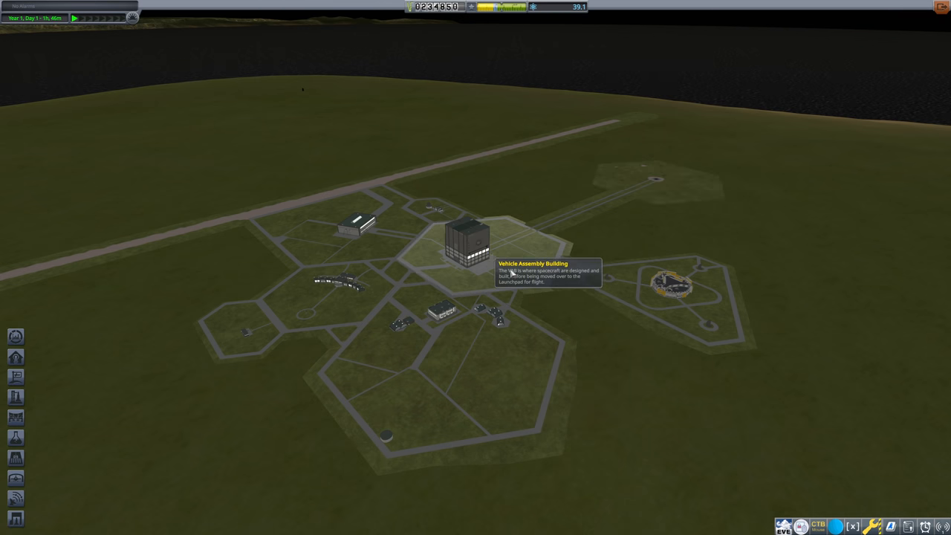
Enter the VAB and roll Hopper II out to the launch pad
{"action": "left_click", "coordinate": [467, 241]}
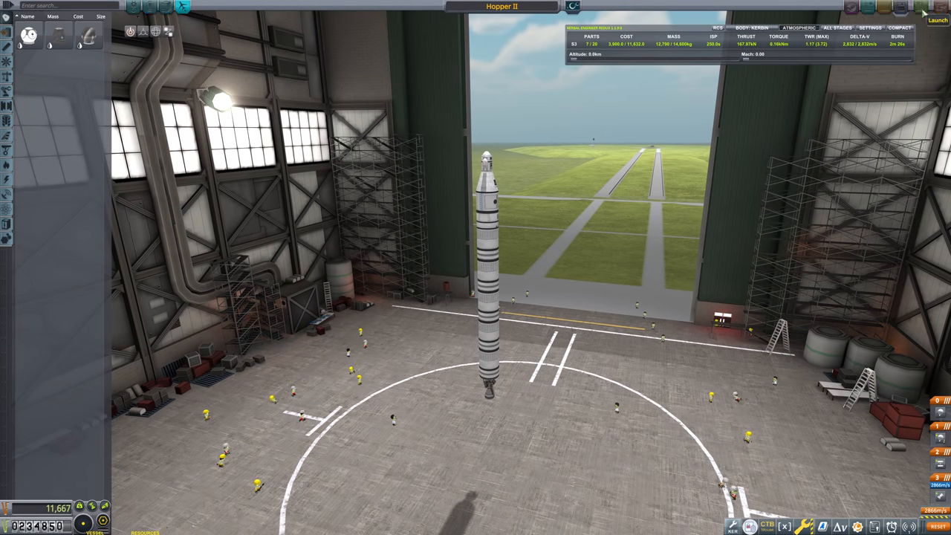
{"action": "left_click", "coordinate": [936, 21]}
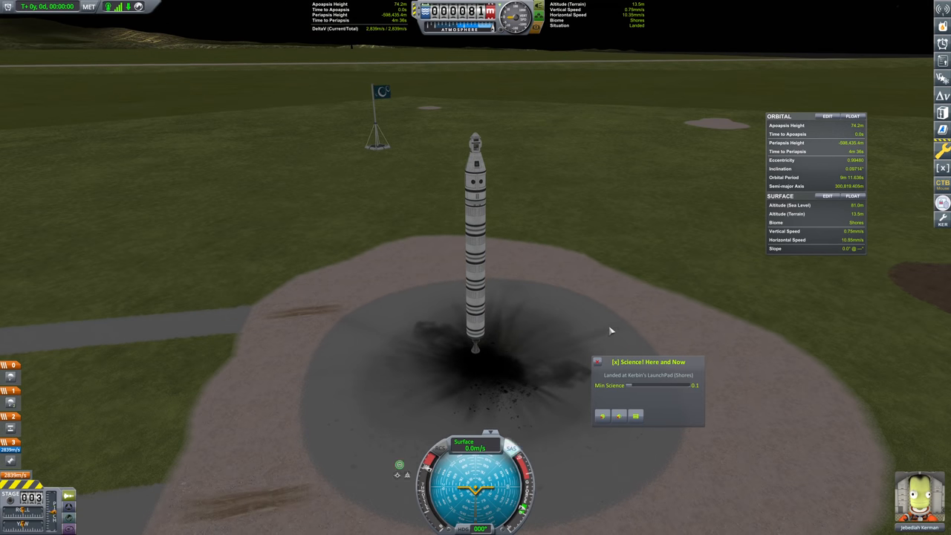
{"action": "mouse_move", "coordinate": [624, 263]}
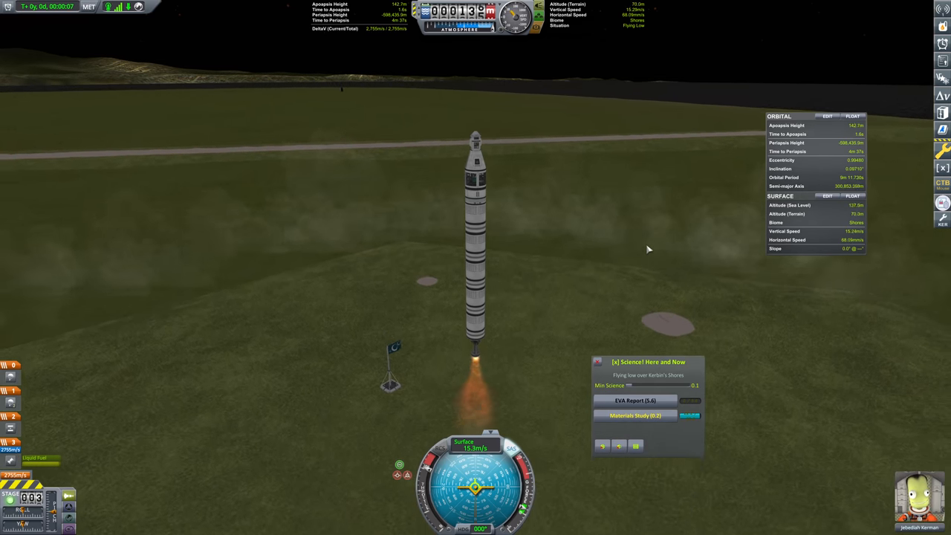
Run the Materials Study on the SC-9001 Science Jr. during the ascent
{"action": "left_click", "coordinate": [636, 416]}
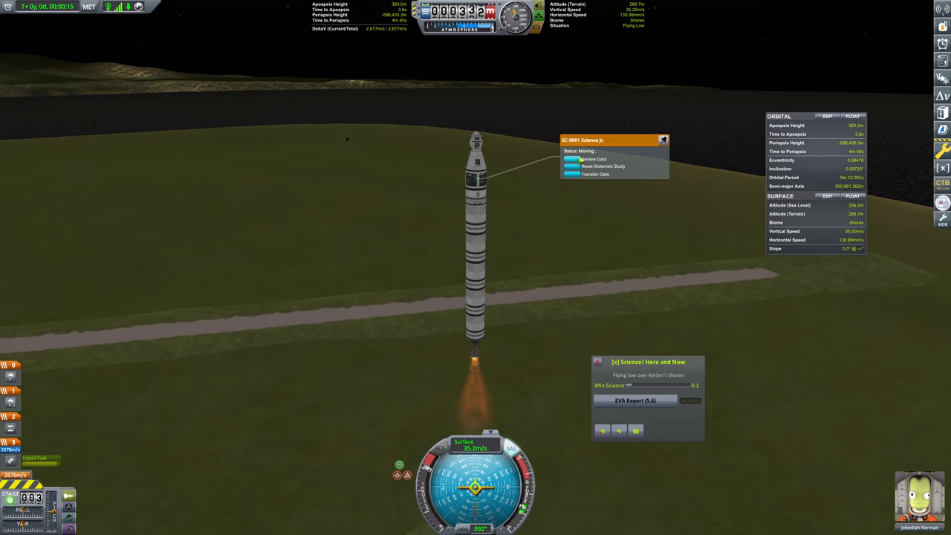
{"action": "left_click", "coordinate": [663, 140]}
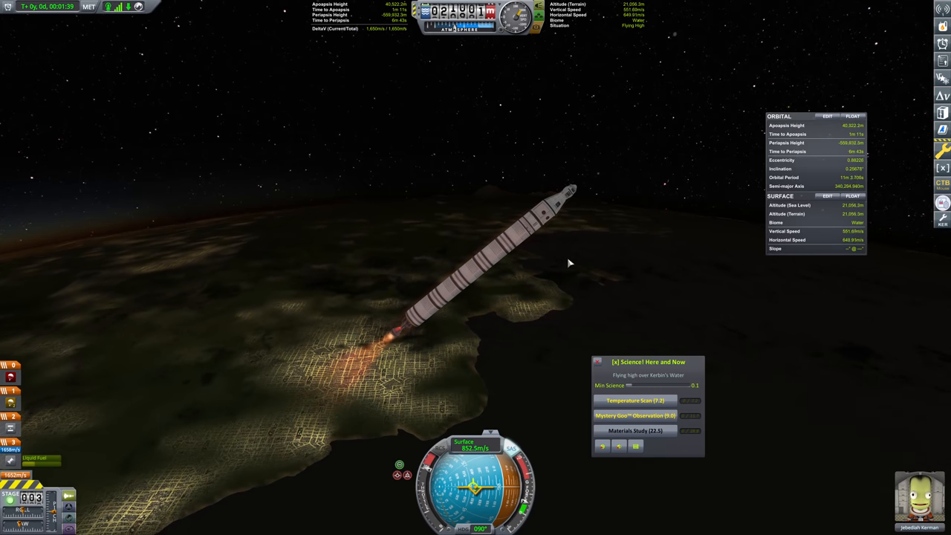
{"action": "left_click", "coordinate": [635, 401]}
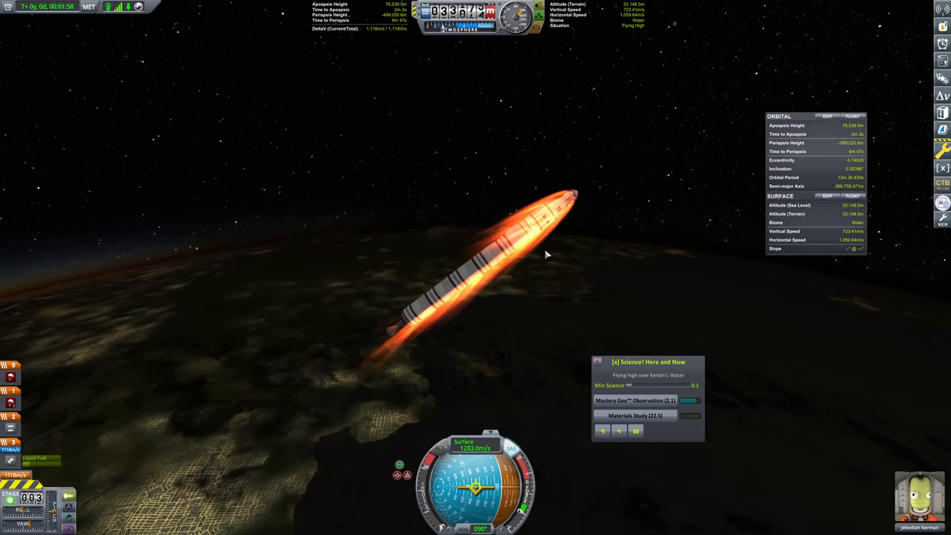
Zoom the map view out to show Hopper II's trajectory above Kerbin
{"action": "scroll", "scroll_direction": "down", "scroll_amount": 3}
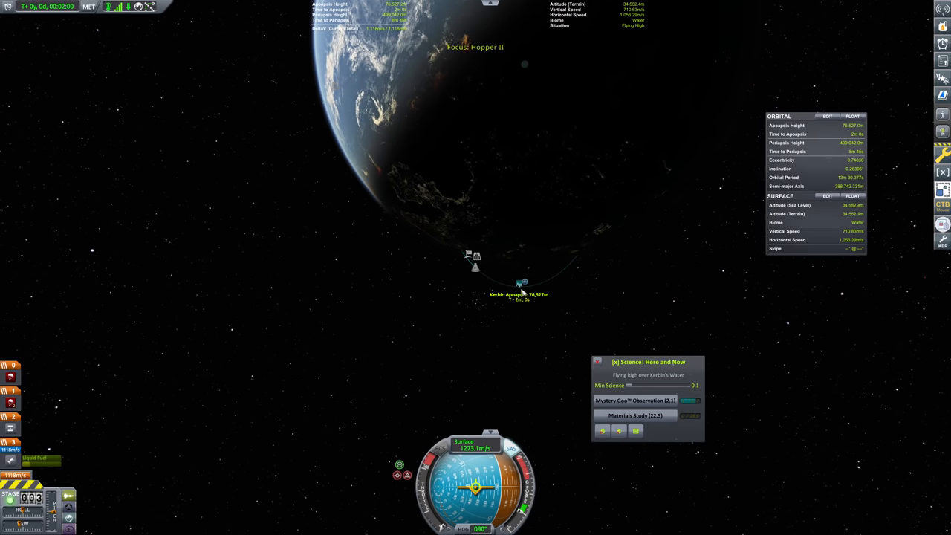
Warp to a chosen point on the trajectory and resume flight view
{"action": "left_click", "coordinate": [518, 282]}
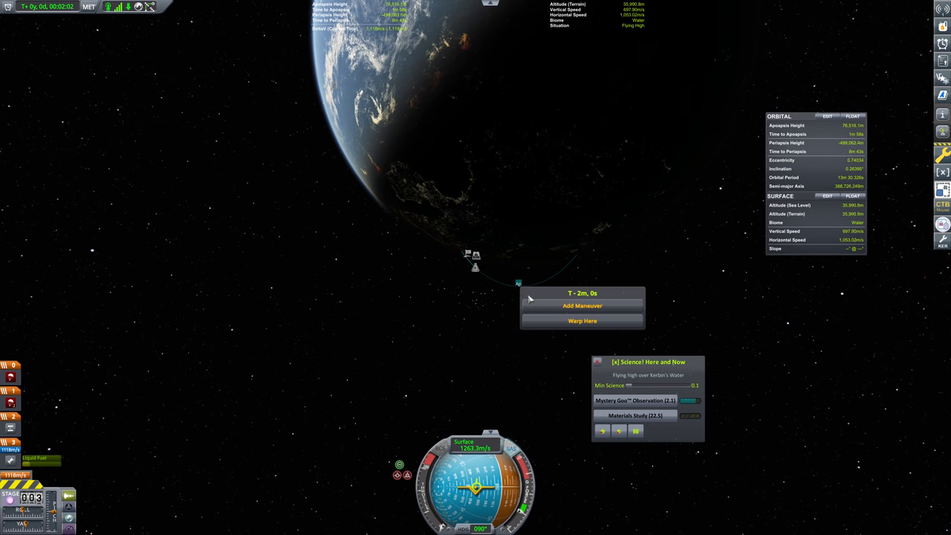
{"action": "left_click", "coordinate": [582, 306]}
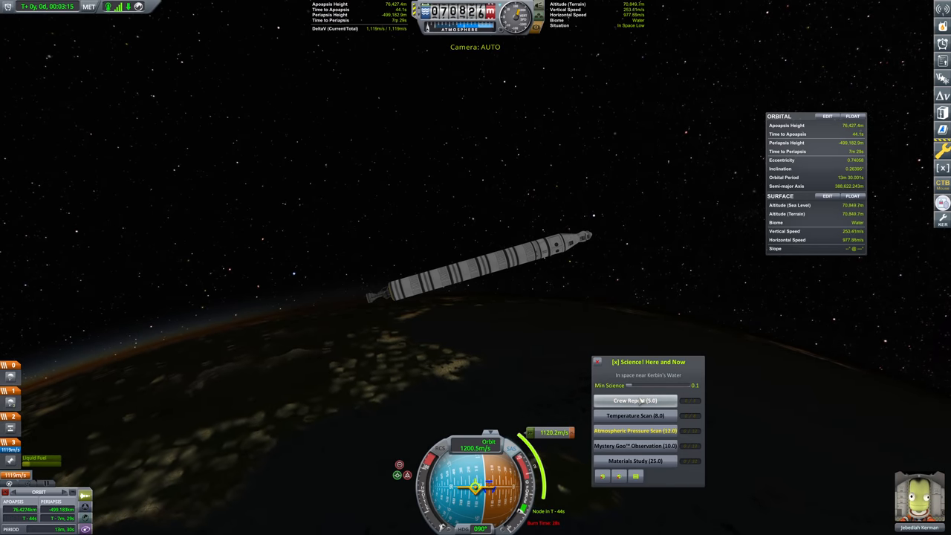
Collect all experiment results into the storage unit
{"action": "left_click", "coordinate": [636, 431]}
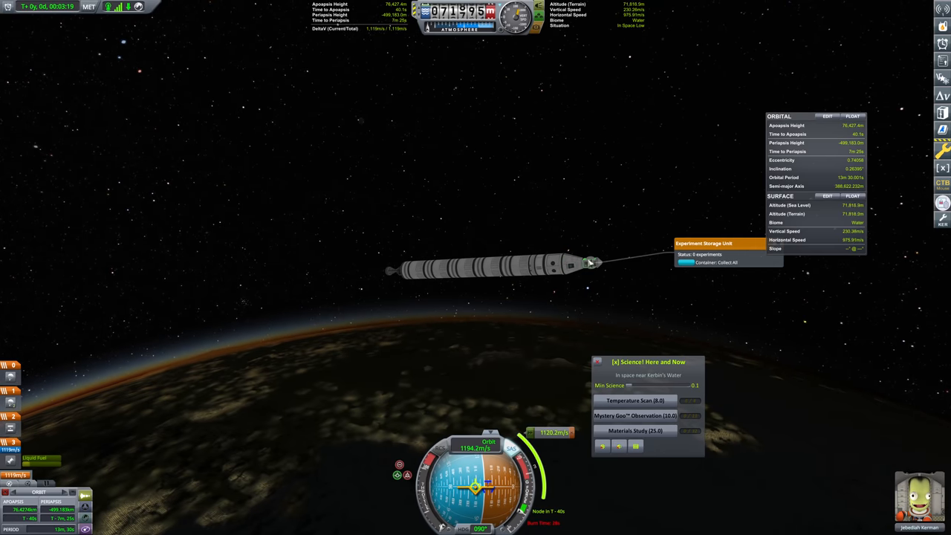
{"action": "left_click", "coordinate": [716, 261]}
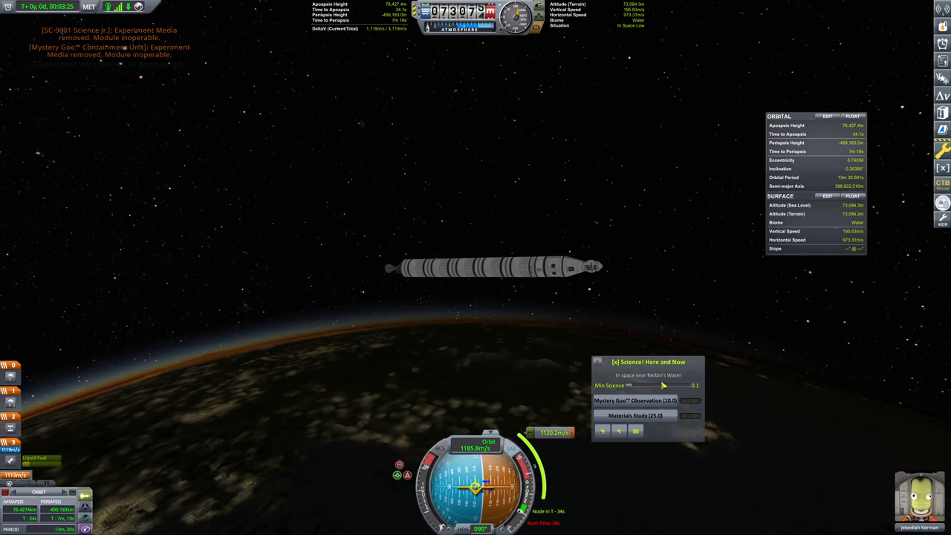
{"action": "mouse_move", "coordinate": [656, 240]}
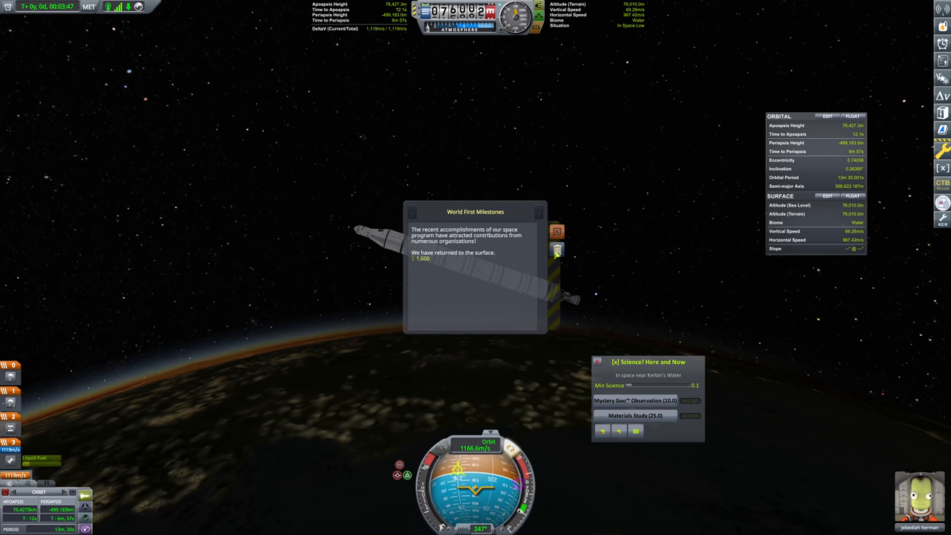
Dismiss the World First Milestones popup during re-entry
{"action": "left_click", "coordinate": [558, 232]}
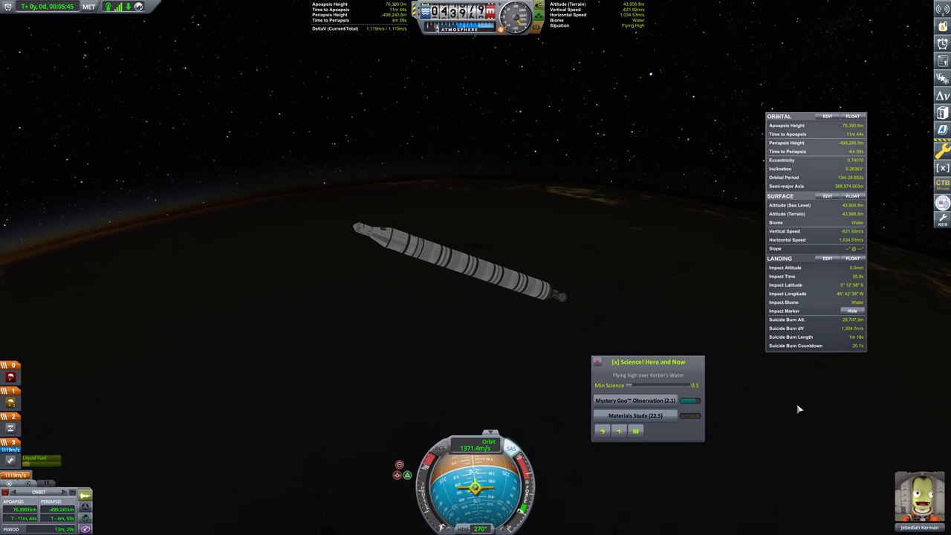
{"action": "mouse_move", "coordinate": [638, 292]}
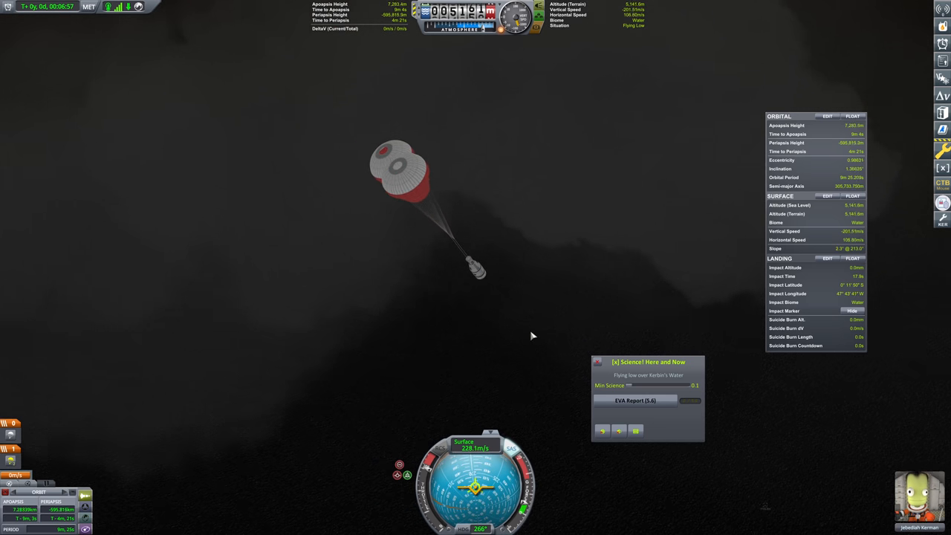
Time-warp through the parachute descent, then return to normal speed before splashdown
{"action": "key", "text": "."}
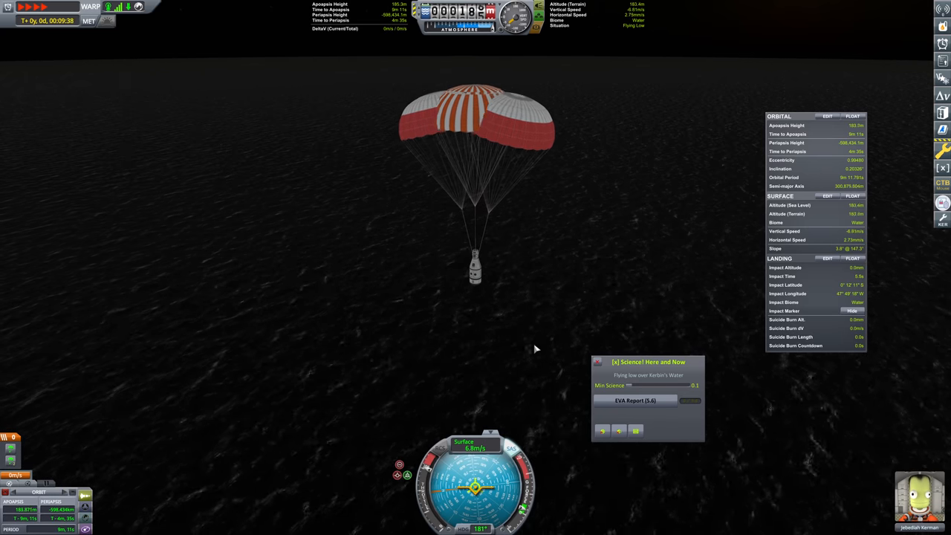
{"action": "key", "text": "period"}
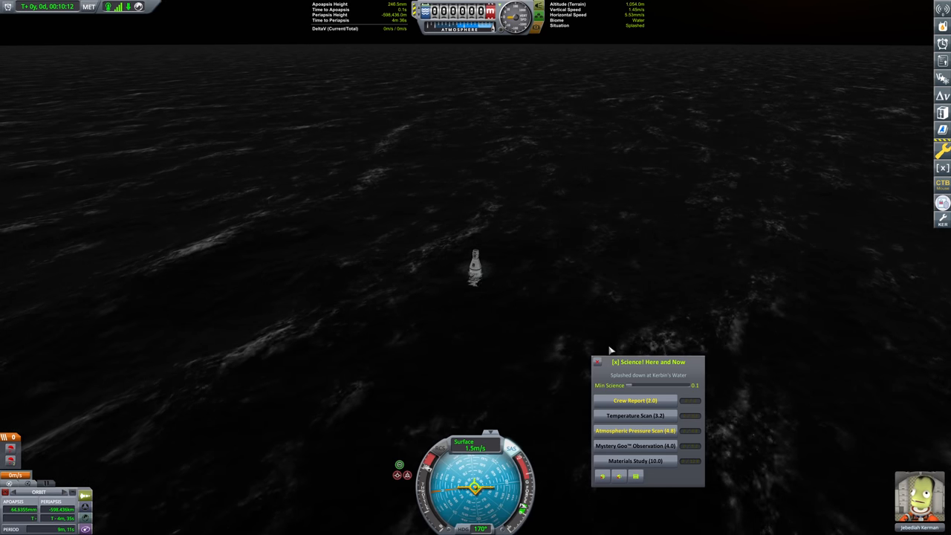
Take a Crew Report from Kerbin's water and keep the result
{"action": "left_click", "coordinate": [634, 401]}
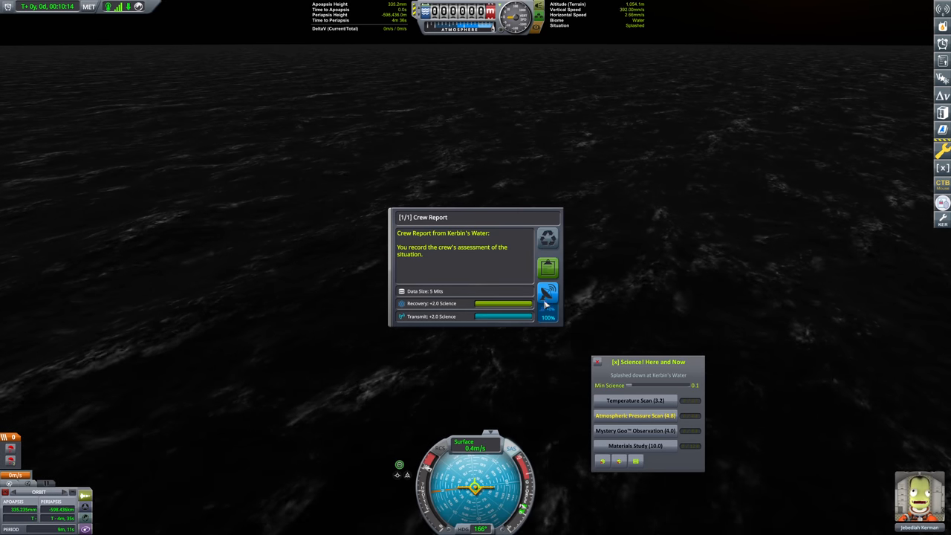
{"action": "left_click", "coordinate": [547, 291]}
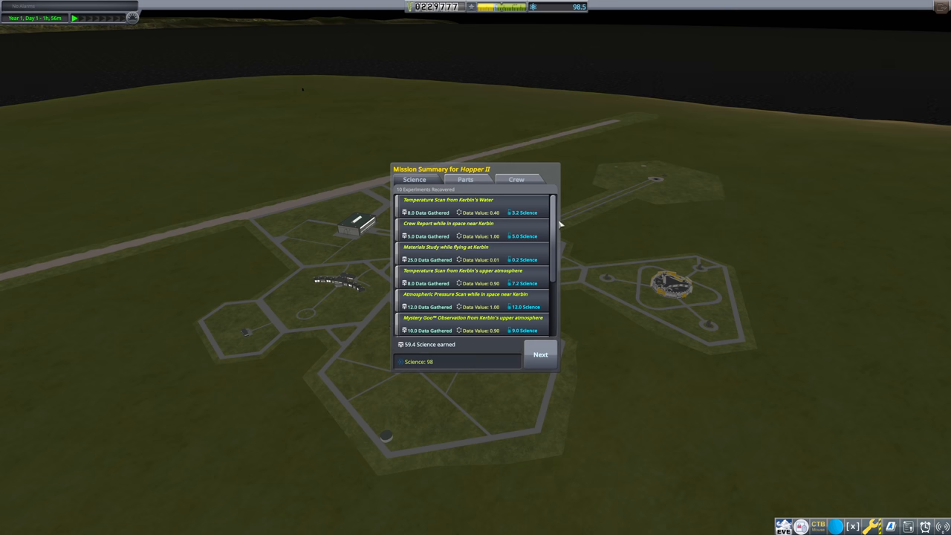
Review the Mission Summary science list and continue past it to the R&D tech tree
{"action": "scroll", "scroll_direction": "down", "scroll_amount": 3}
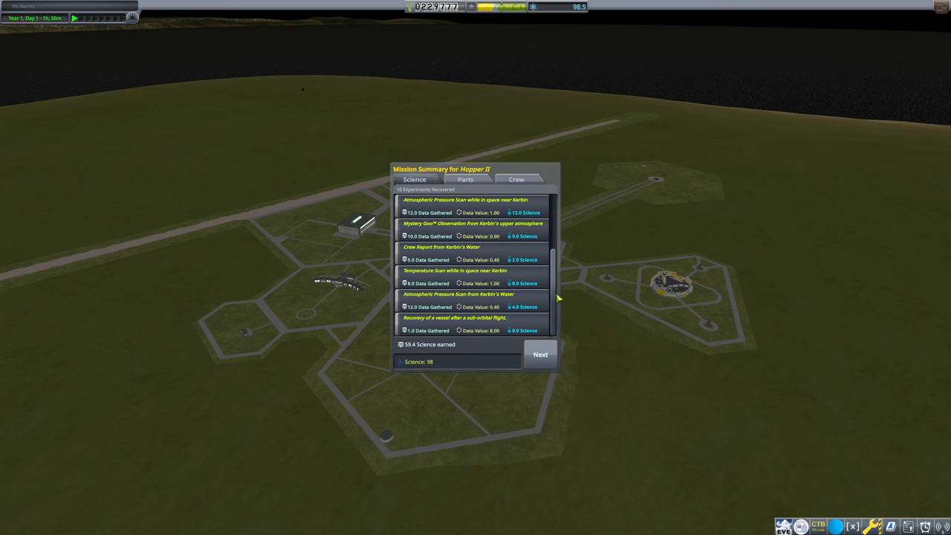
{"action": "scroll", "scroll_direction": "down", "scroll_amount": 3}
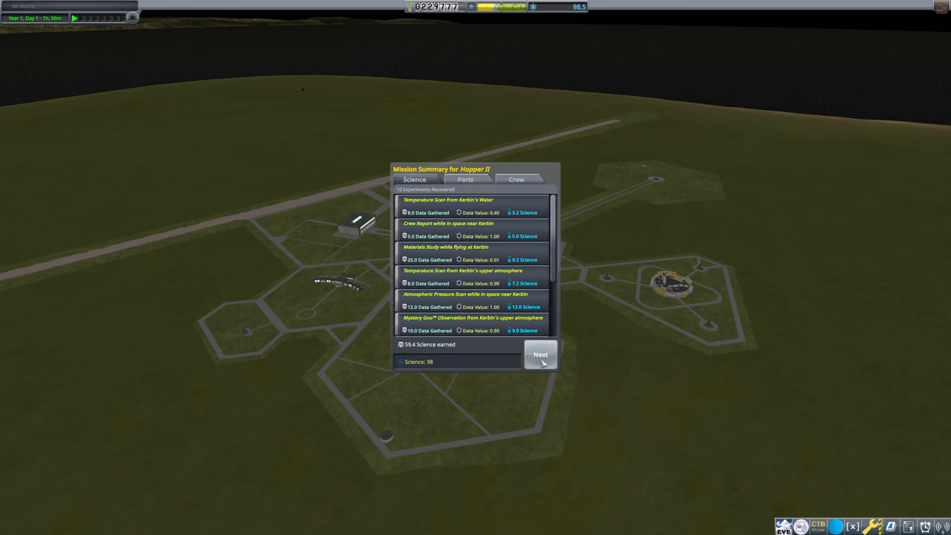
{"action": "left_click", "coordinate": [541, 354]}
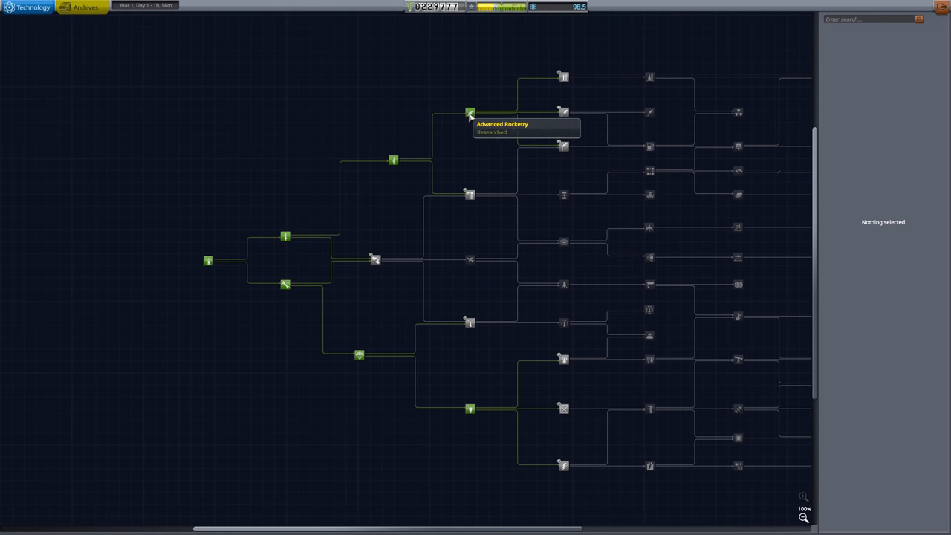
Inspect the Advanced Rocketry, Stability and Flight Control technology nodes
{"action": "left_click", "coordinate": [469, 113]}
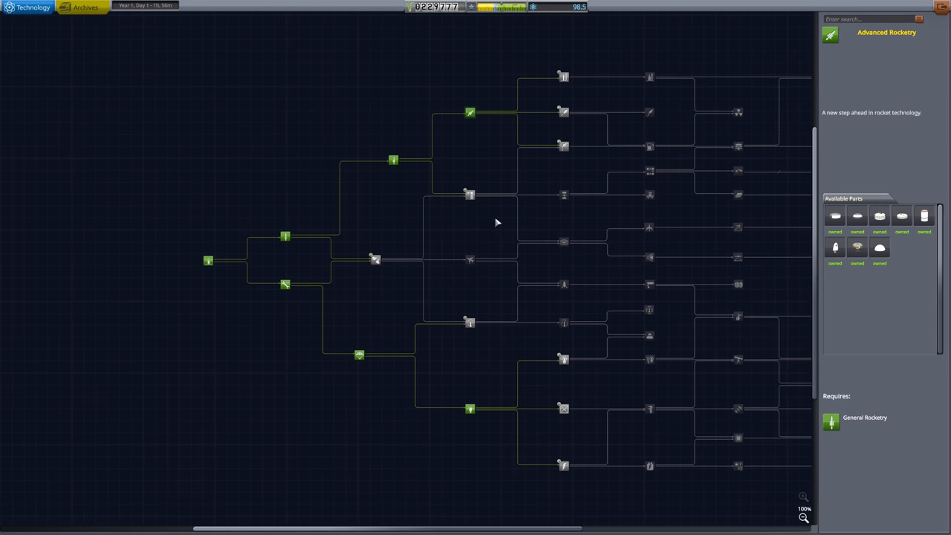
{"action": "left_click", "coordinate": [469, 185]}
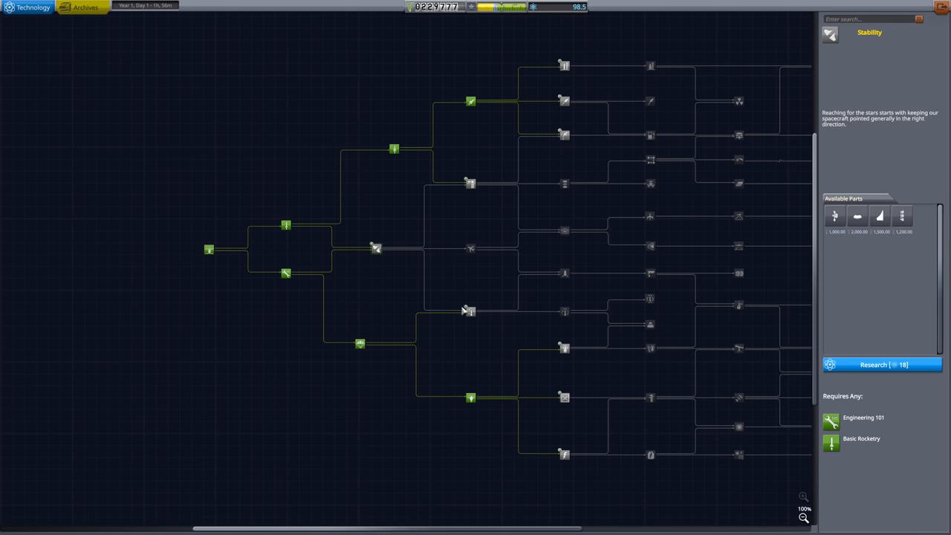
{"action": "left_click", "coordinate": [469, 310]}
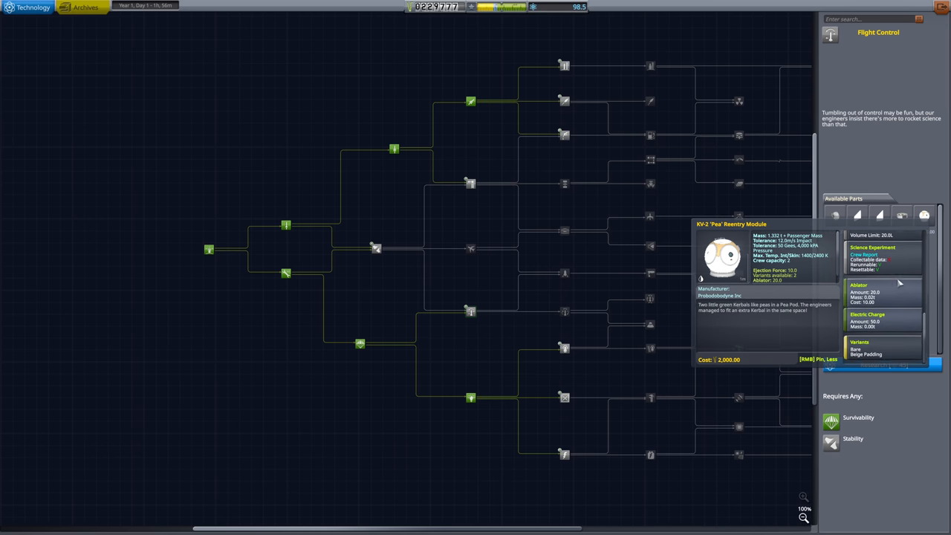
{"action": "scroll", "scroll_direction": "down", "scroll_amount": 3}
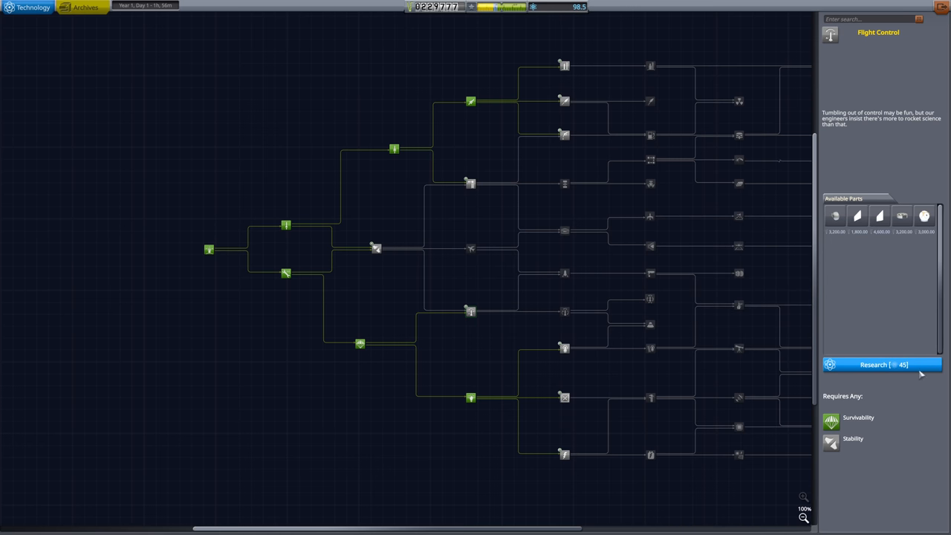
{"action": "mouse_move", "coordinate": [469, 258]}
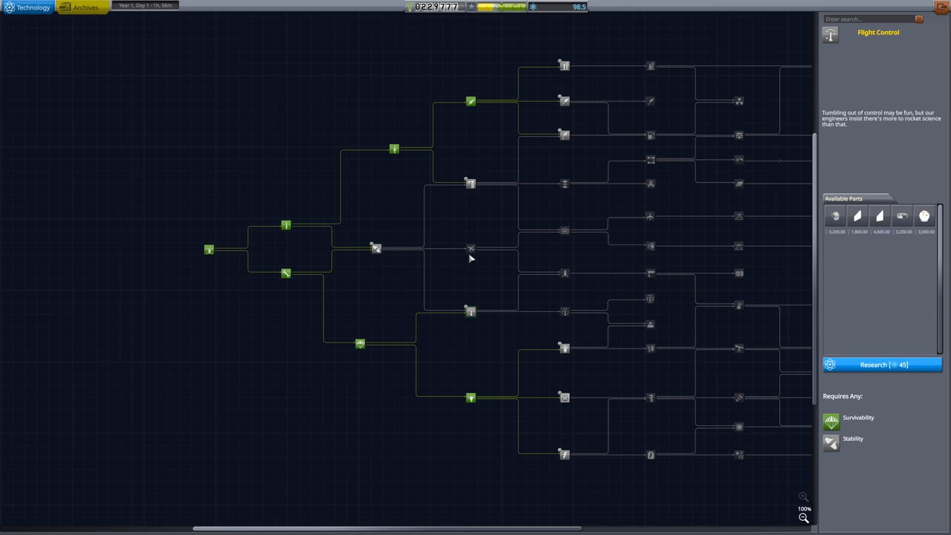
Inspect General Construction, Fuel Systems and Aerodynamics, then research Flight Control
{"action": "left_click", "coordinate": [470, 250]}
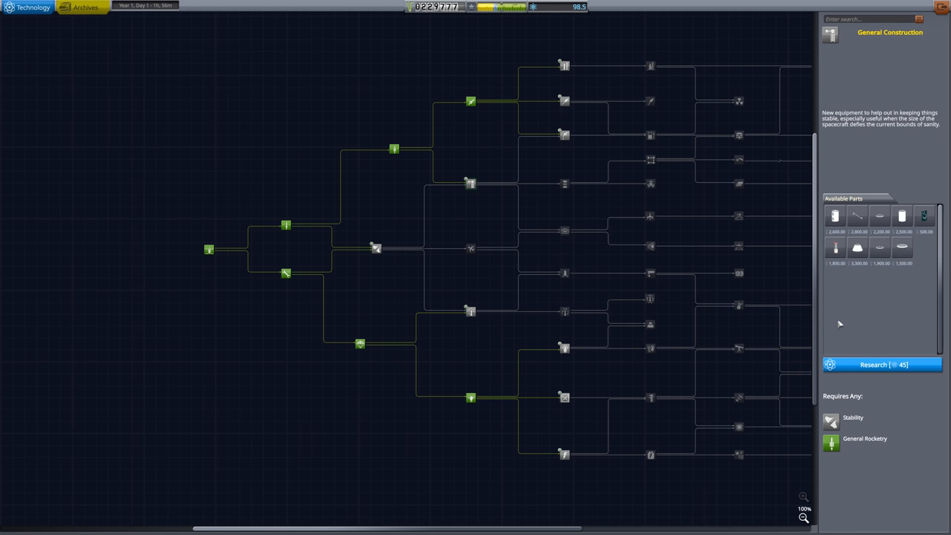
{"action": "mouse_move", "coordinate": [834, 215]}
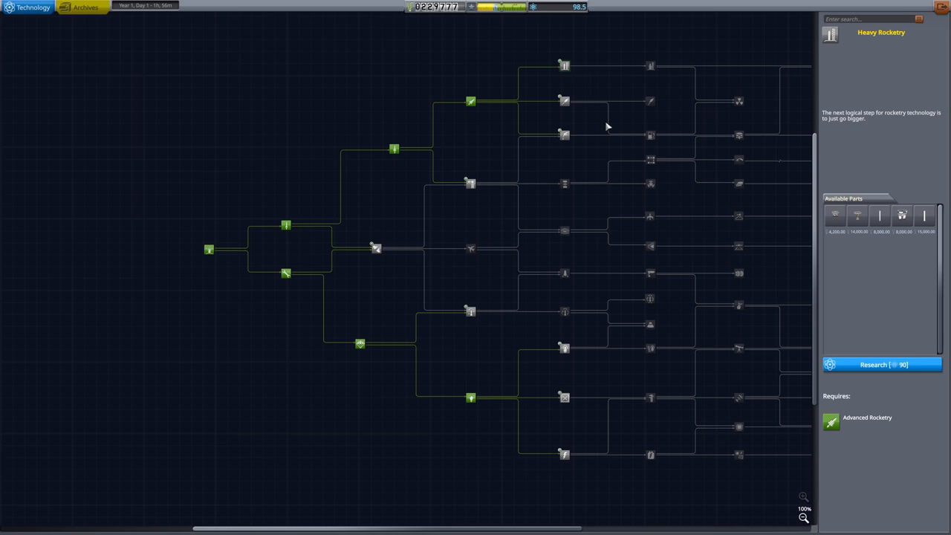
{"action": "left_click", "coordinate": [563, 134]}
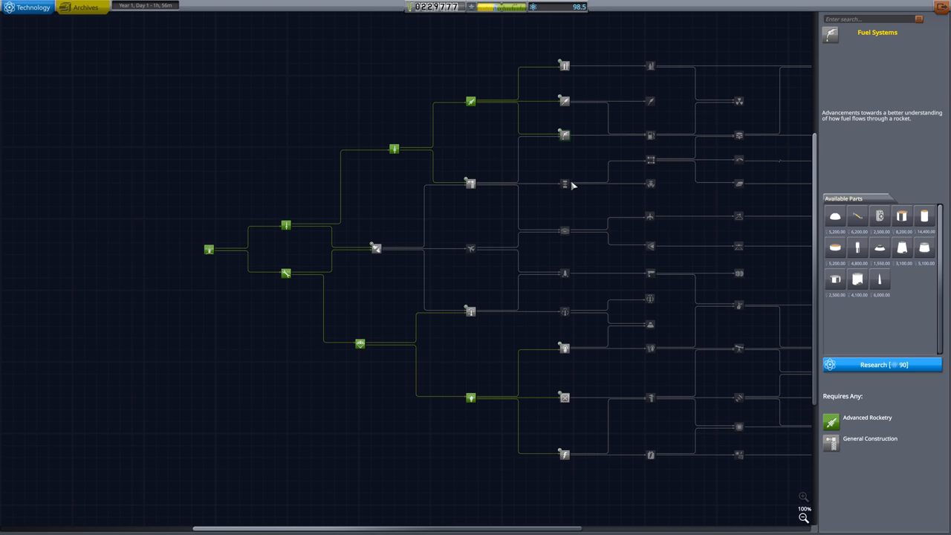
{"action": "left_click", "coordinate": [565, 231]}
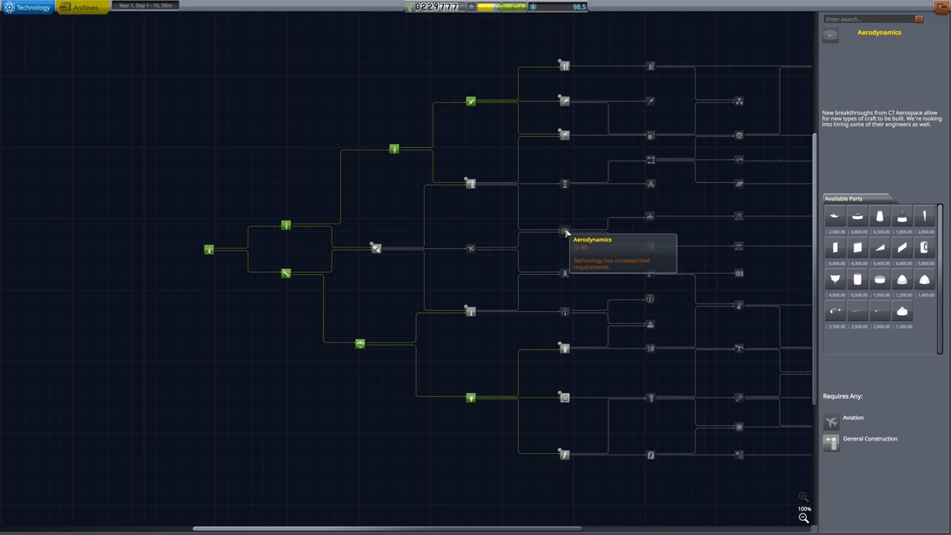
{"action": "mouse_move", "coordinate": [565, 273]}
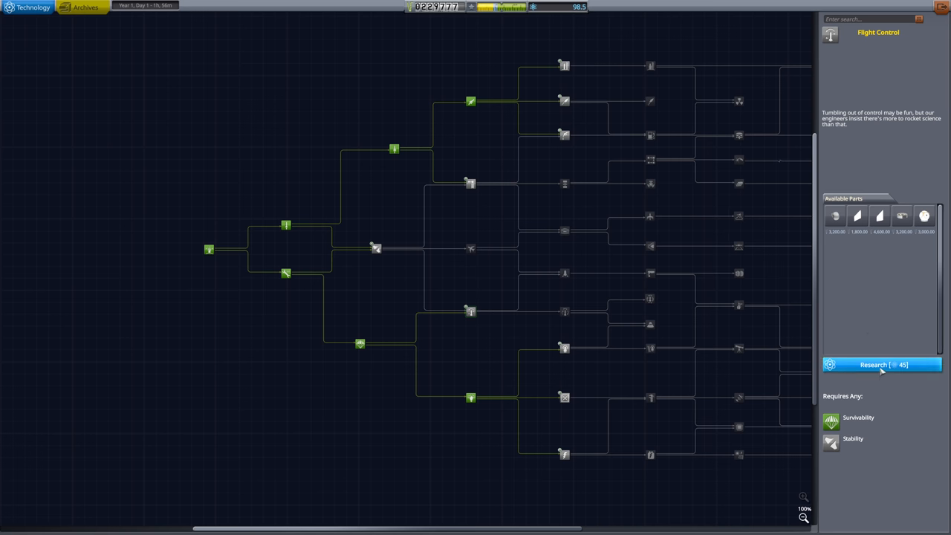
{"action": "left_click", "coordinate": [883, 363]}
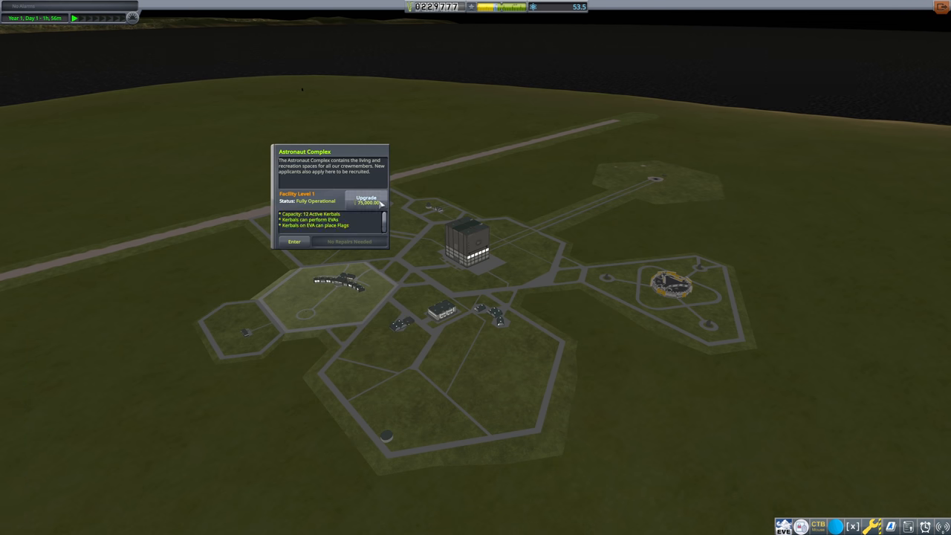
{"action": "left_click", "coordinate": [366, 201]}
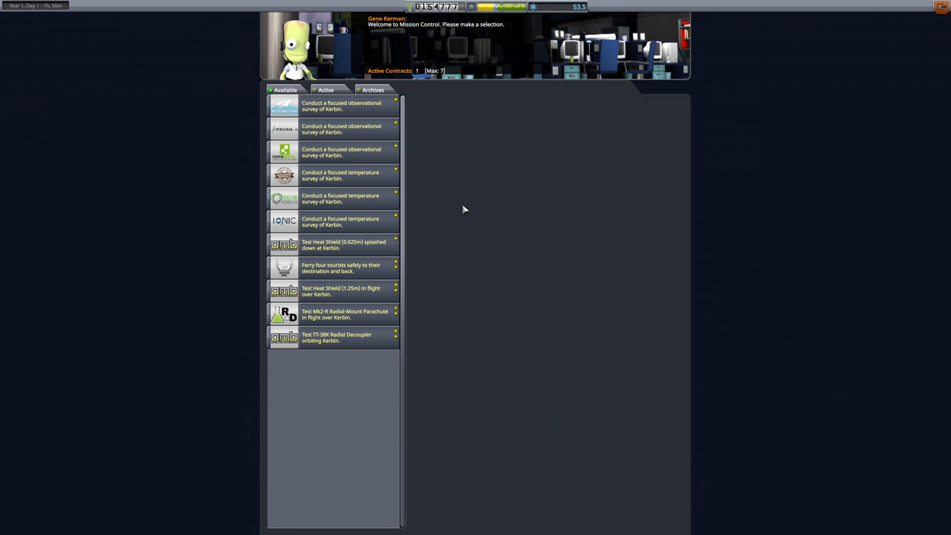
{"action": "mouse_move", "coordinate": [348, 46]}
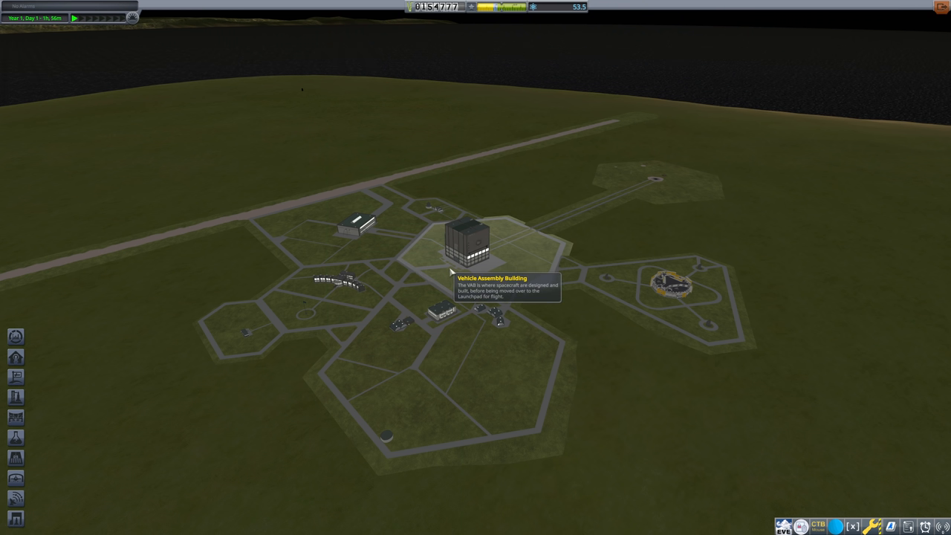
Enter the Vehicle Assembly Building to start Hopper III
{"action": "left_click", "coordinate": [466, 241]}
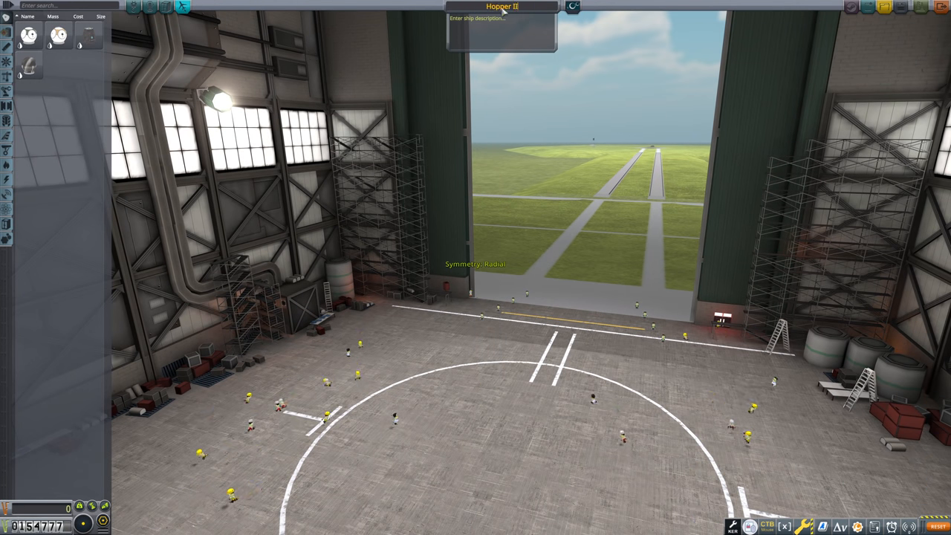
{"action": "mouse_move", "coordinate": [58, 35]}
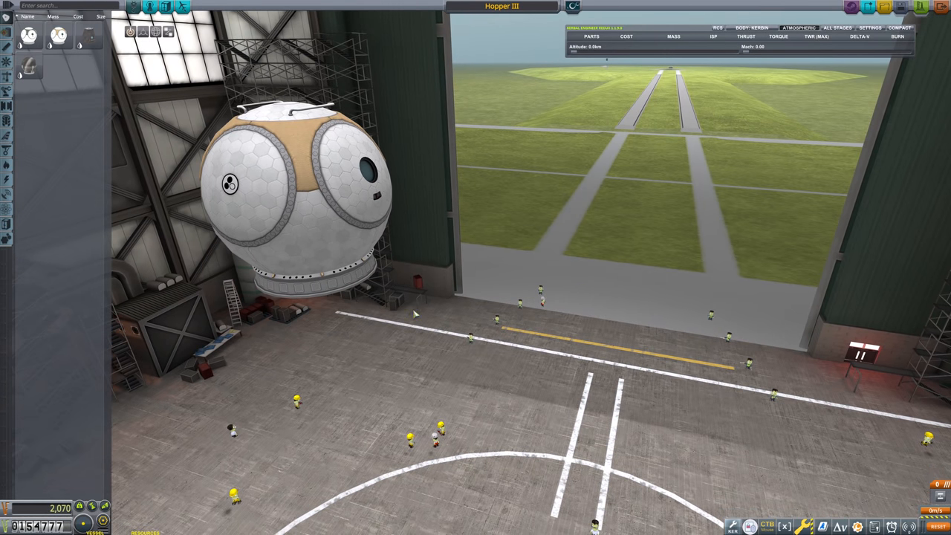
Centre the crew pod in the hangar and attach a cargo-category part to its top node
{"action": "left_click_drag", "start_coordinate": [297, 185], "coordinate": [497, 253]}
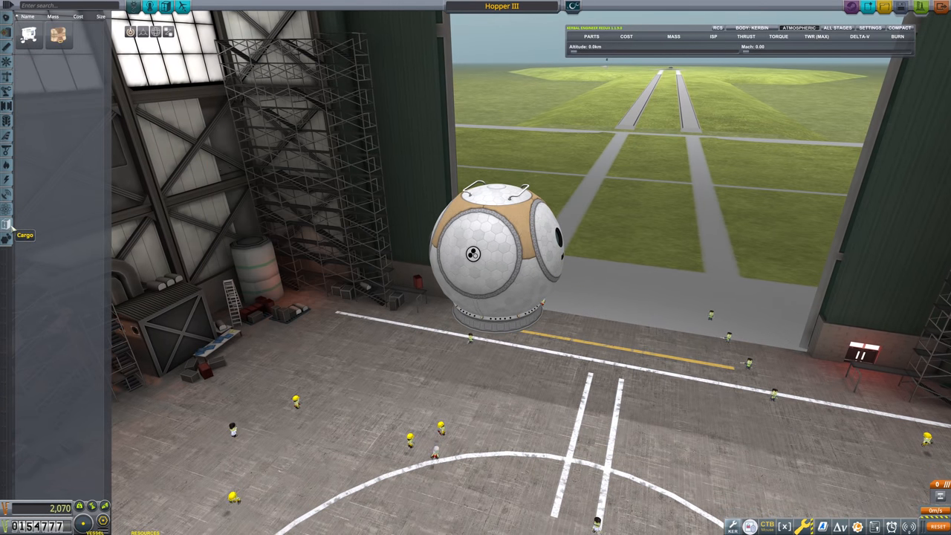
{"action": "left_click", "coordinate": [9, 215]}
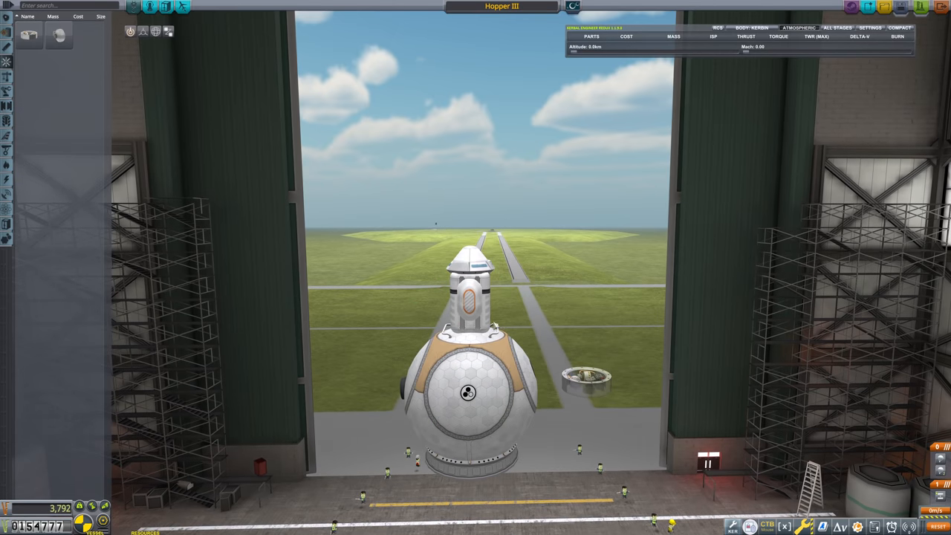
{"action": "left_click", "coordinate": [468, 320]}
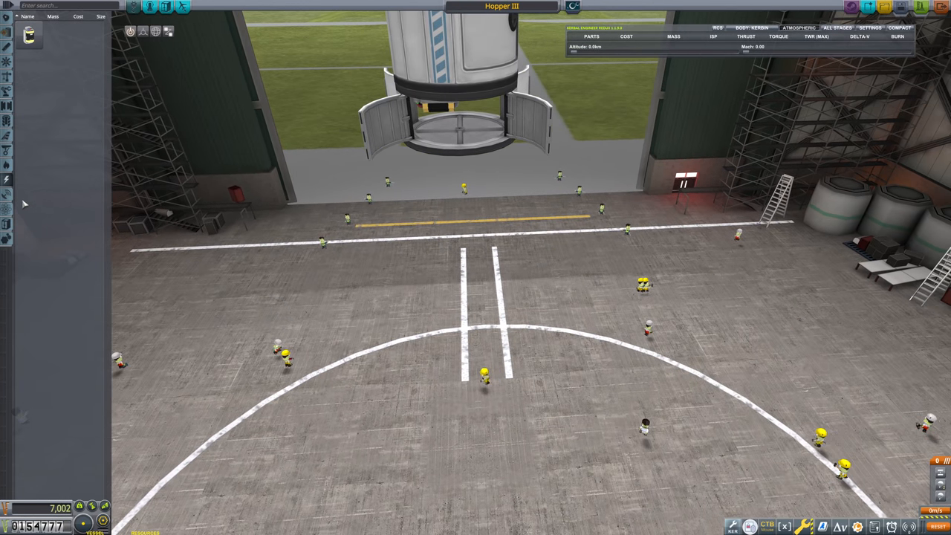
{"action": "mouse_move", "coordinate": [5, 223]}
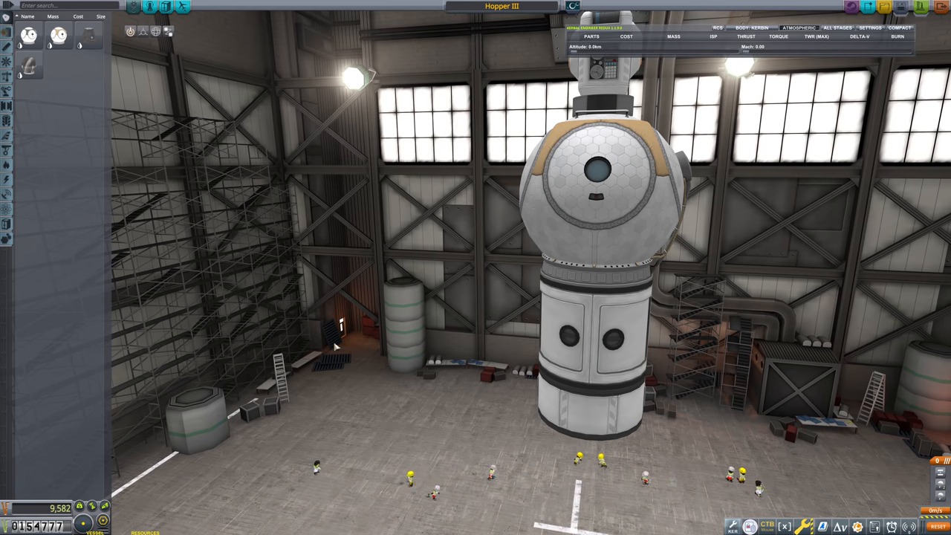
{"action": "mouse_move", "coordinate": [92, 122]}
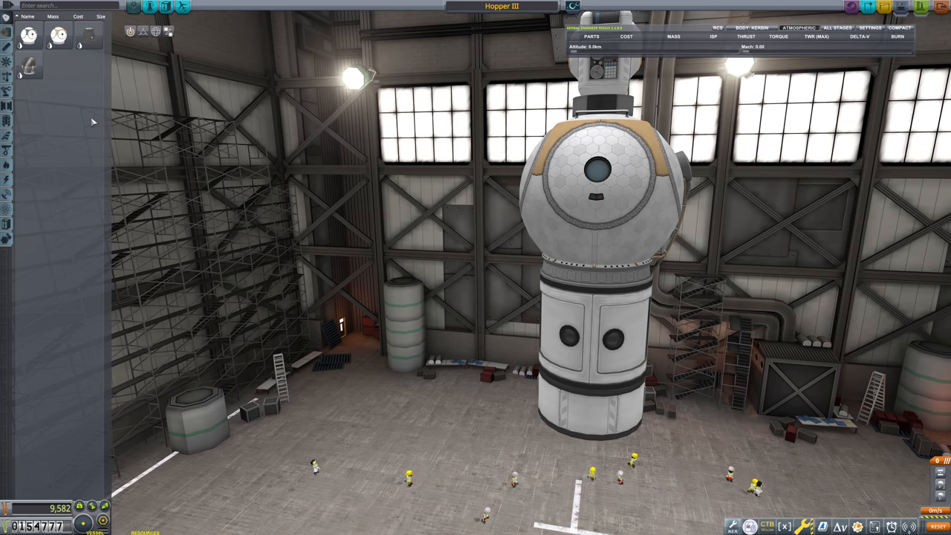
Use the top-left toolbar control while stacking sections beneath the pod
{"action": "left_click", "coordinate": [8, 5]}
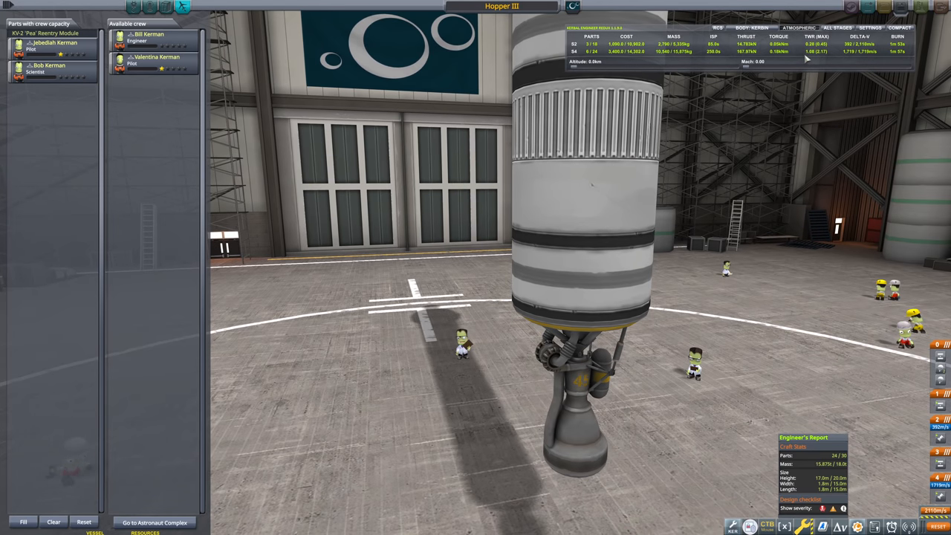
{"action": "mouse_move", "coordinate": [587, 186]}
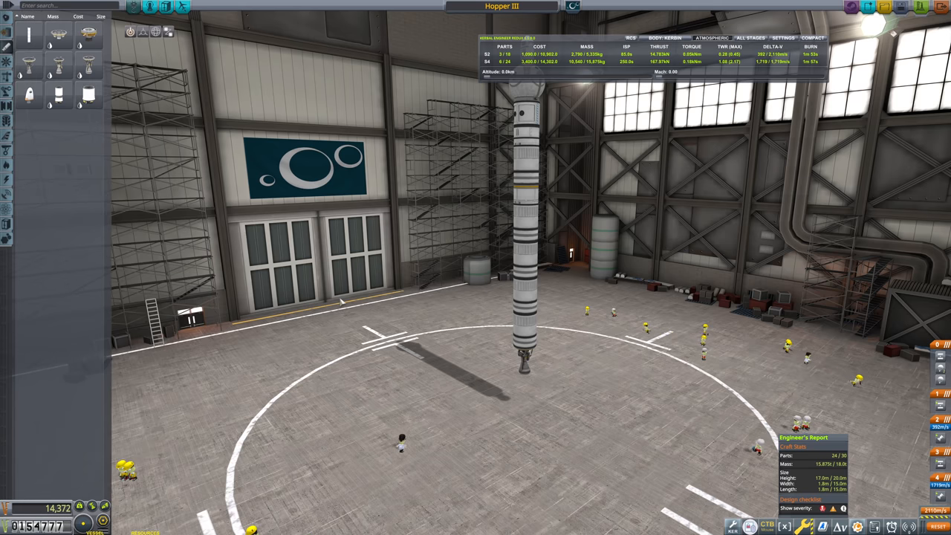
{"action": "mouse_move", "coordinate": [167, 238]}
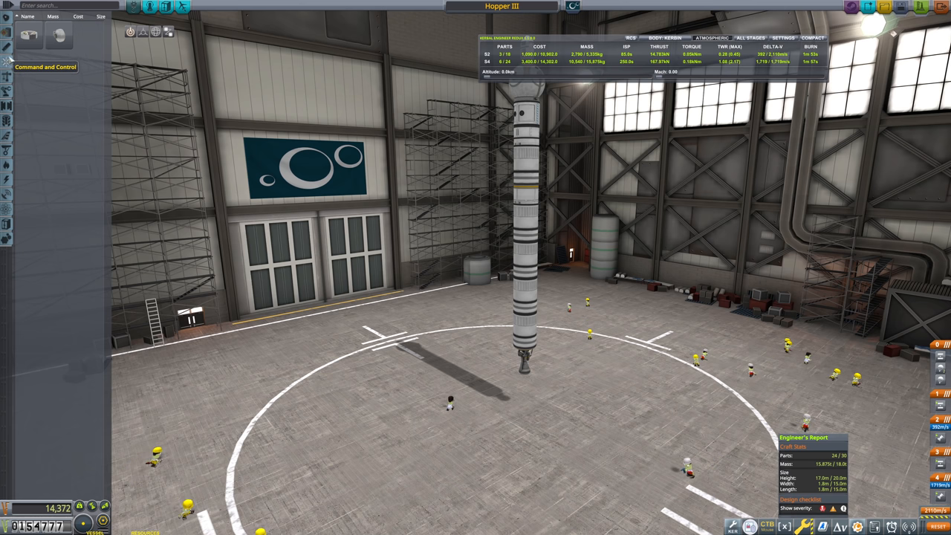
{"action": "left_click", "coordinate": [6, 46]}
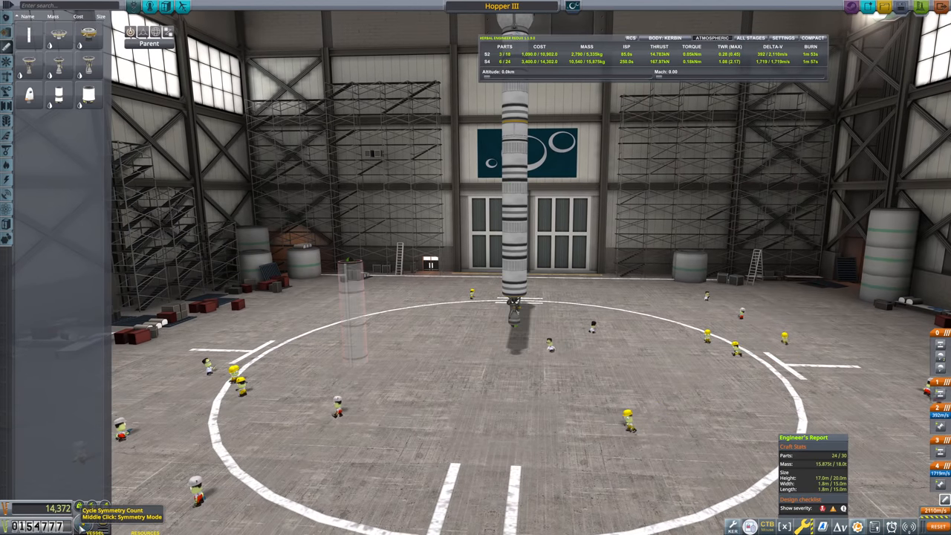
{"action": "mouse_move", "coordinate": [514, 280]}
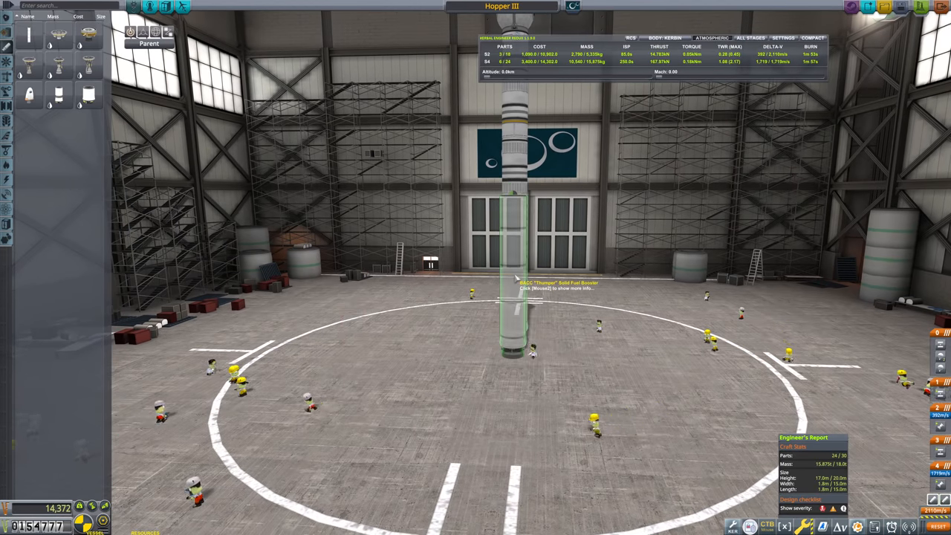